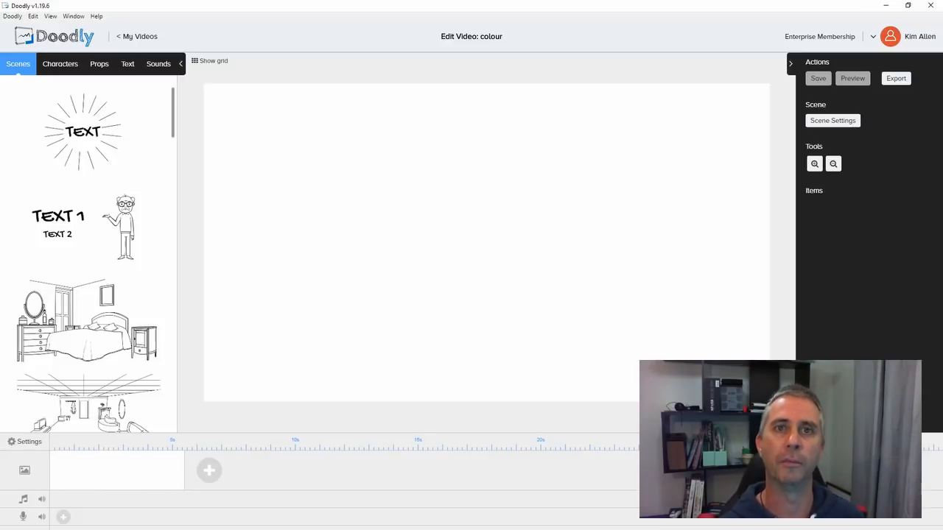
pyautogui.moveTo(209, 327)
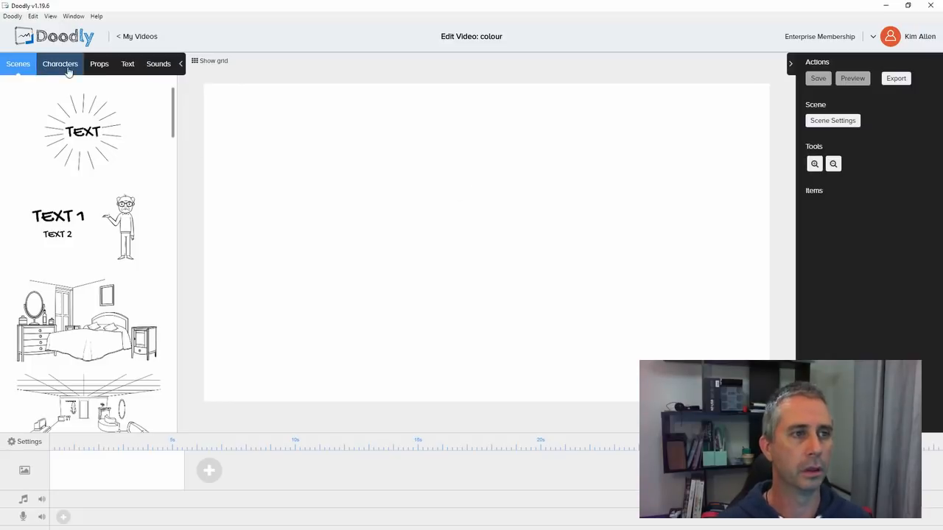
# Step: Add Agatha Scientist from Characters, move it up and stretch it to near full height
pyautogui.click(60, 64)
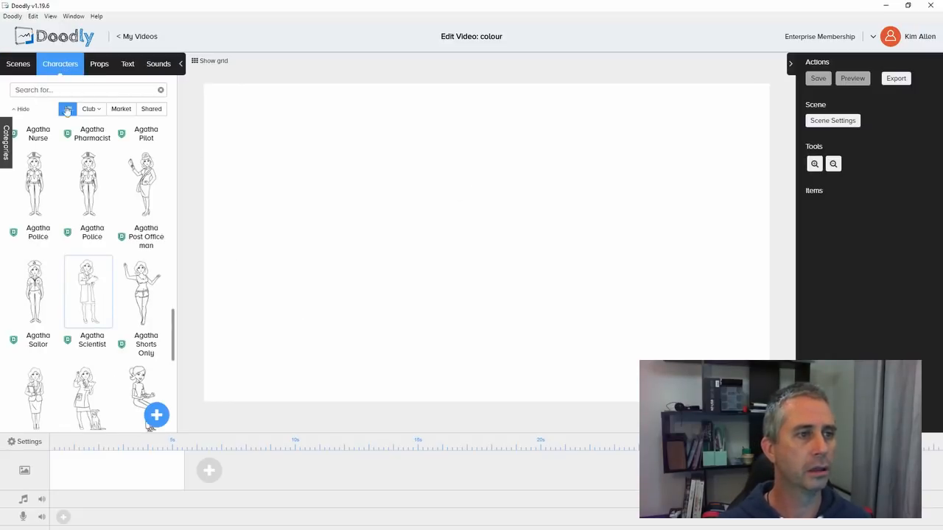
pyautogui.click(67, 109)
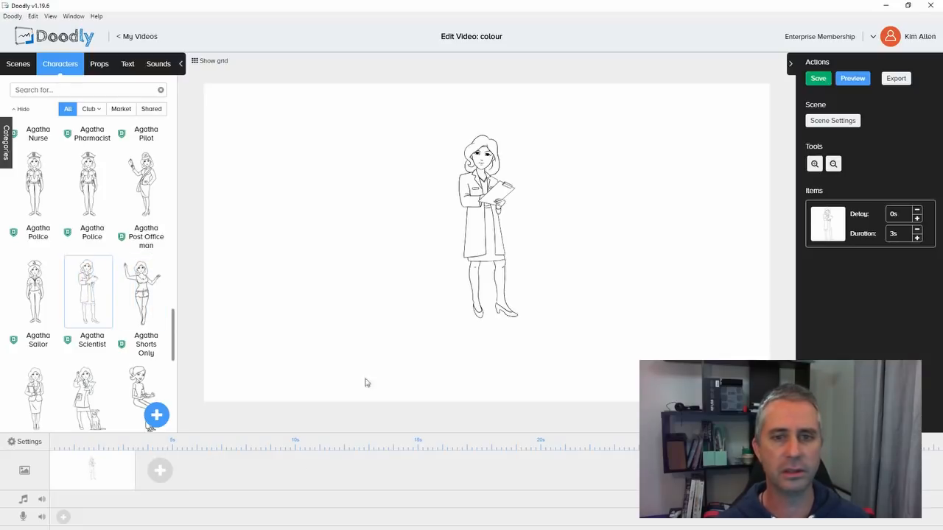
pyautogui.click(486, 225)
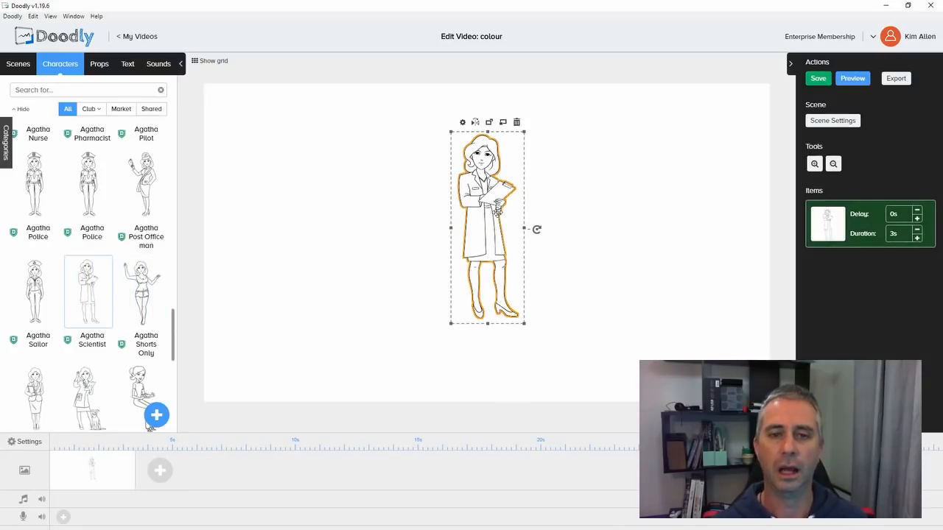
pyautogui.moveTo(487, 229); pyautogui.dragTo(452, 184)
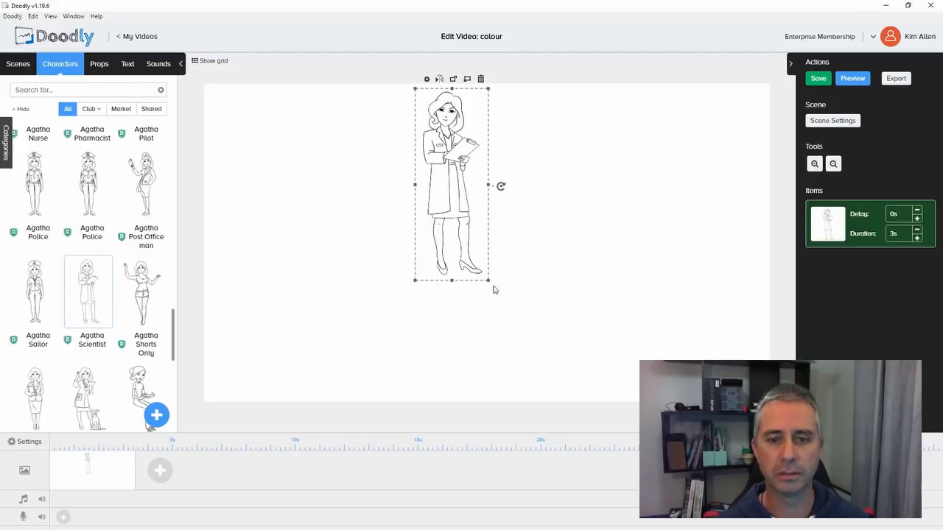
pyautogui.moveTo(489, 282); pyautogui.dragTo(536, 406)
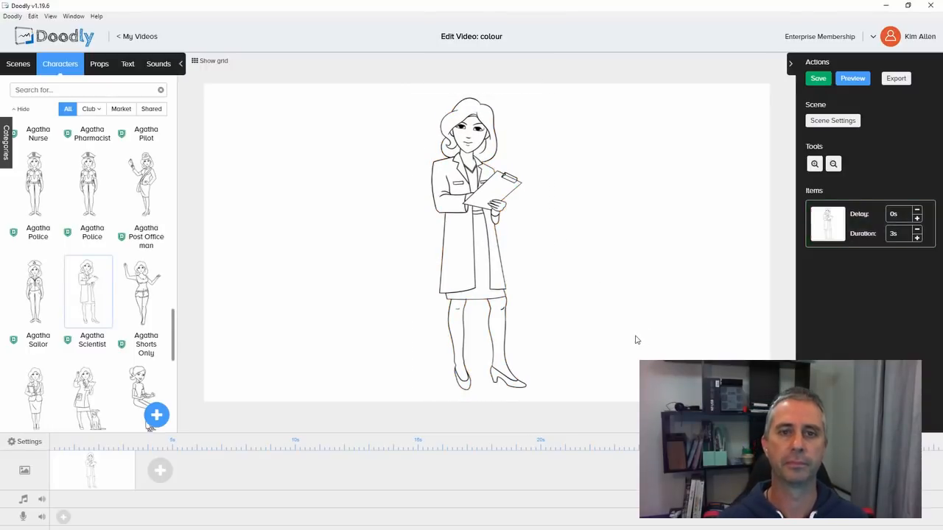
pyautogui.moveTo(642, 343)
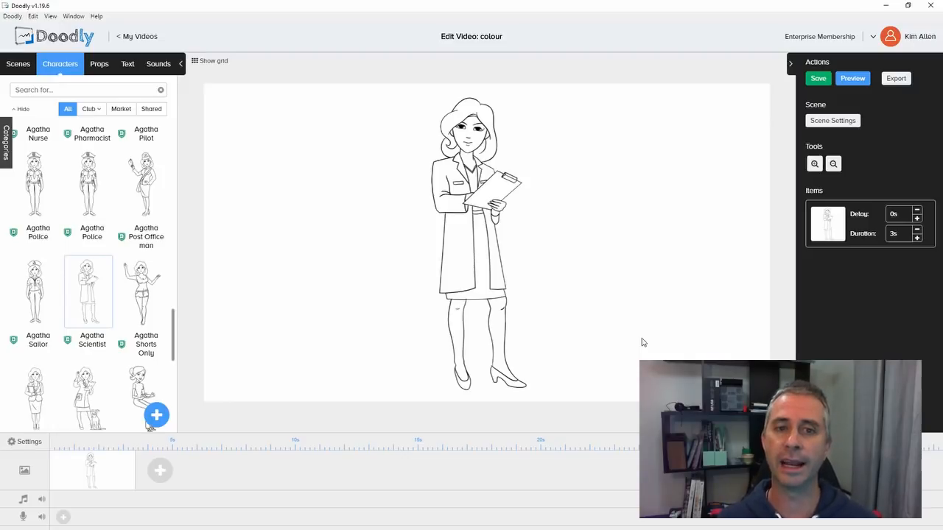
pyautogui.moveTo(334, 301)
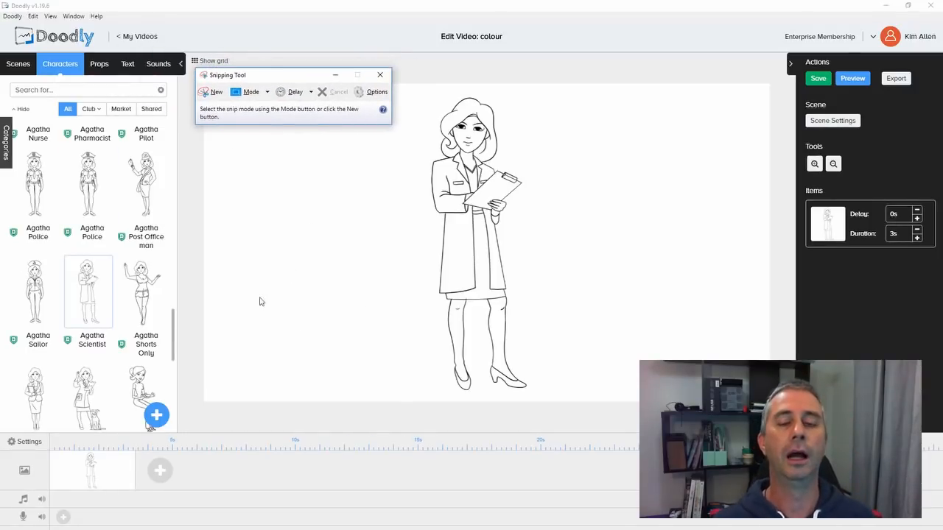
pyautogui.moveTo(237, 332)
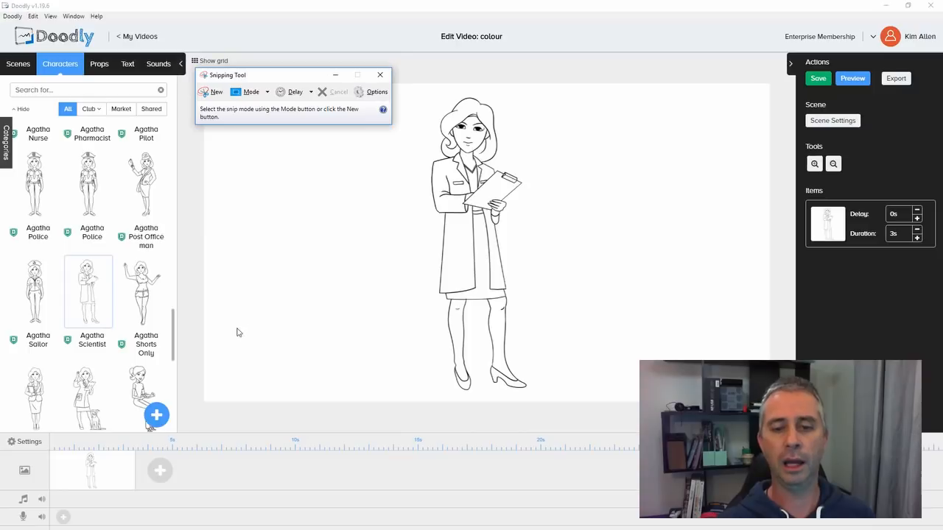
pyautogui.moveTo(214, 184)
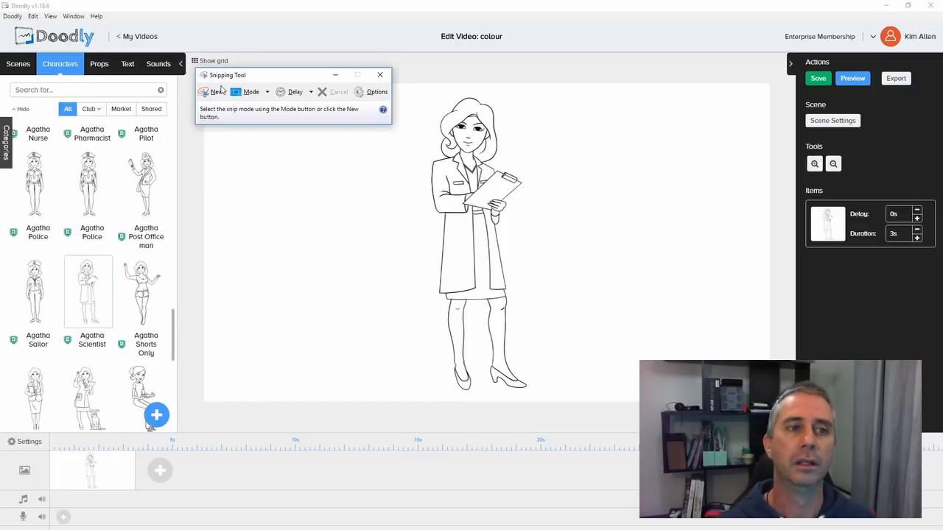
# Step: Snip the scientist drawing and save it over Capture.PNG in the Agatha folder
pyautogui.click(216, 91)
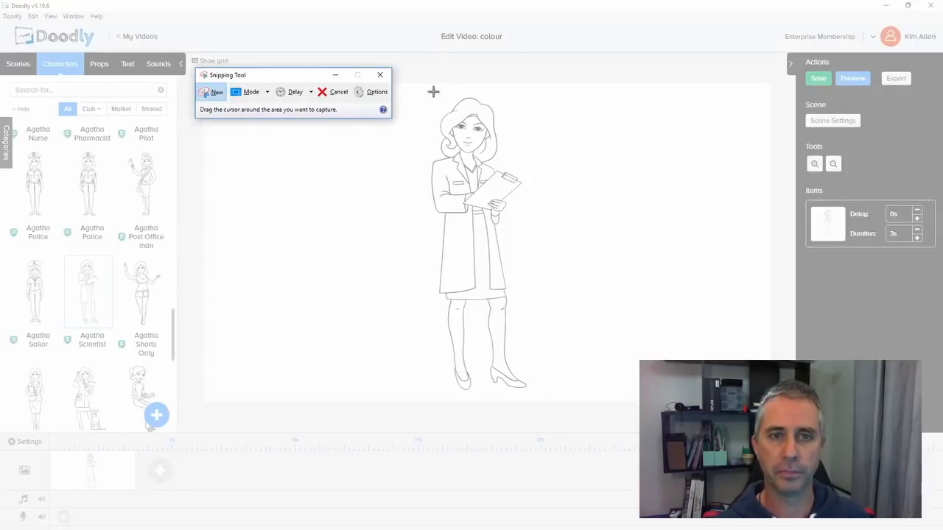
pyautogui.moveTo(537, 393)
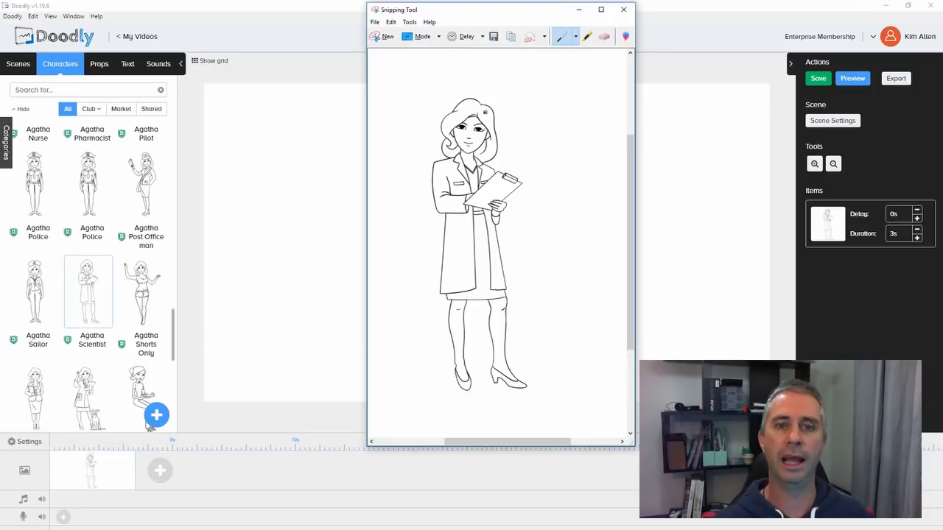
pyautogui.click(374, 22)
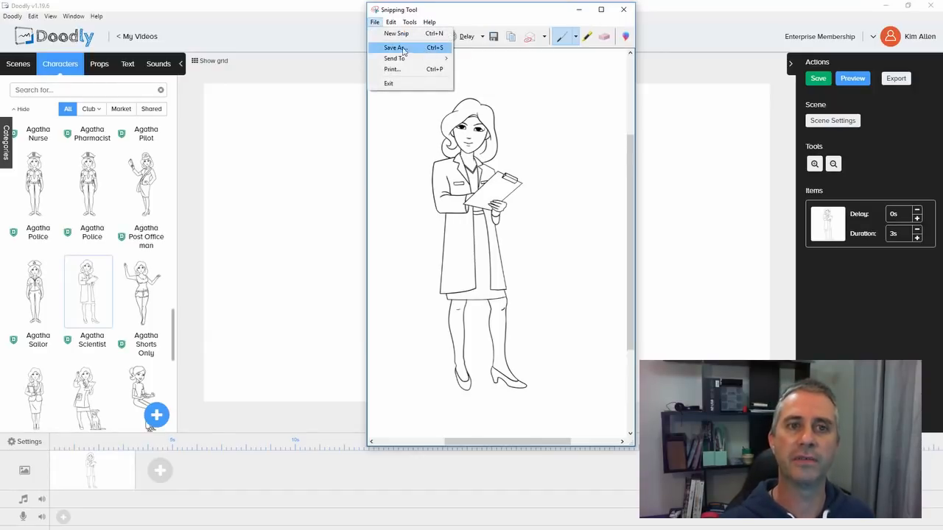
pyautogui.click(394, 47)
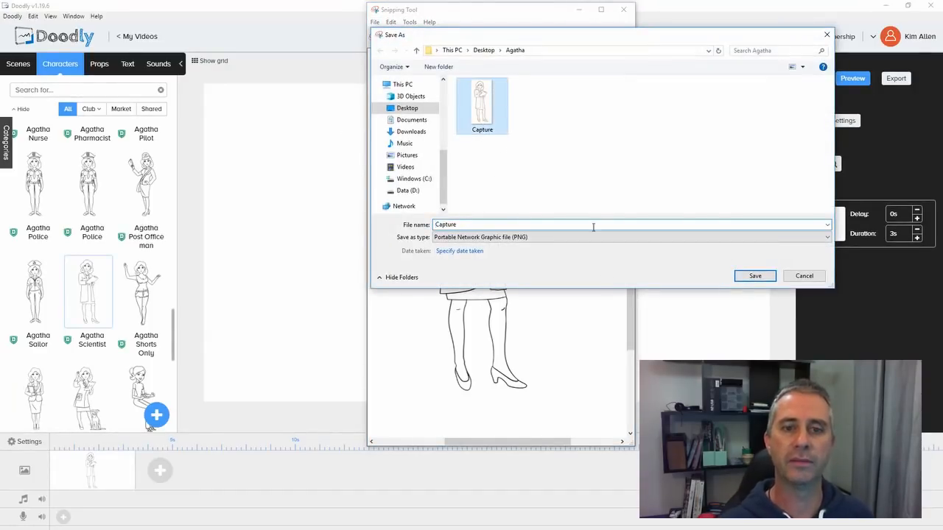
pyautogui.click(754, 275)
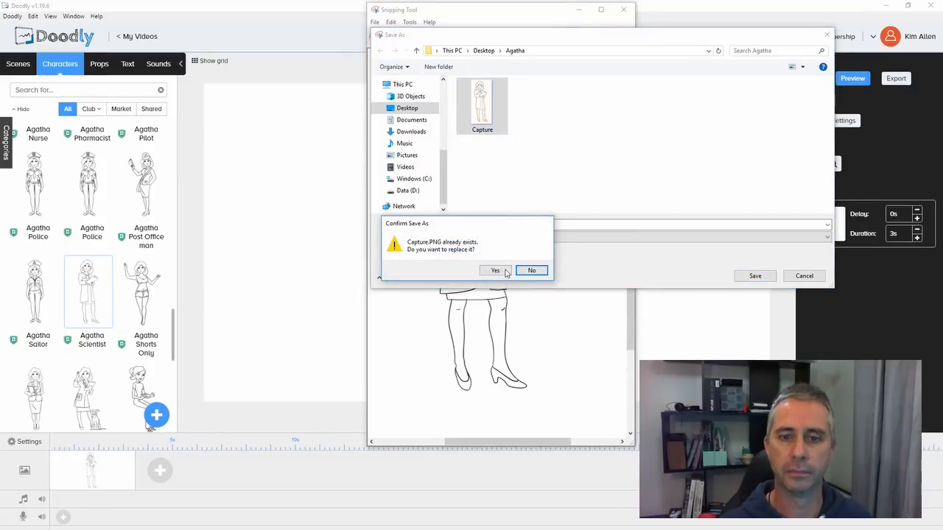
pyautogui.click(494, 271)
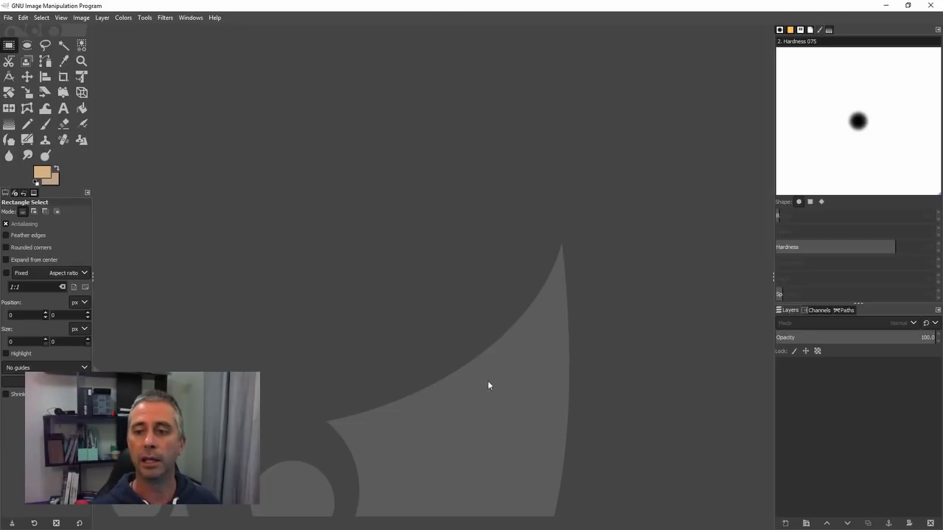
pyautogui.moveTo(308, 133)
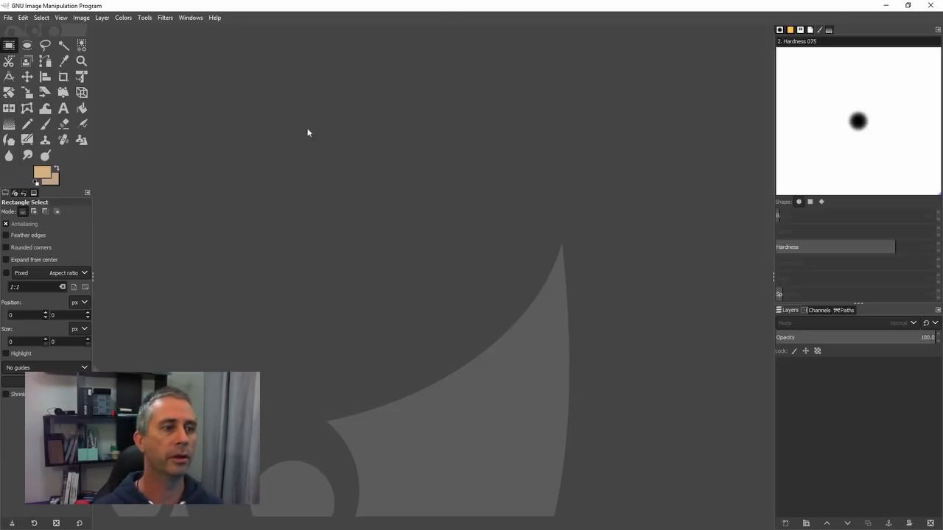
pyautogui.moveTo(595, 377)
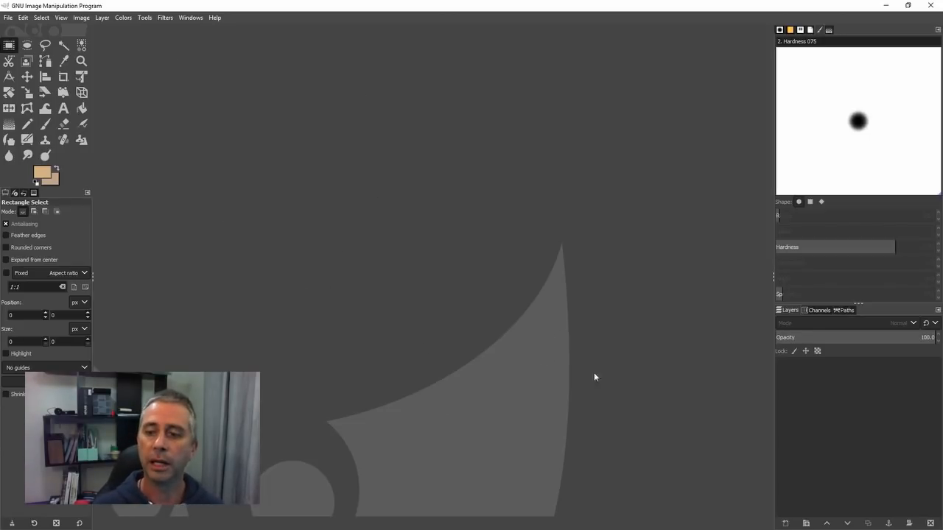
pyautogui.moveTo(118, 315)
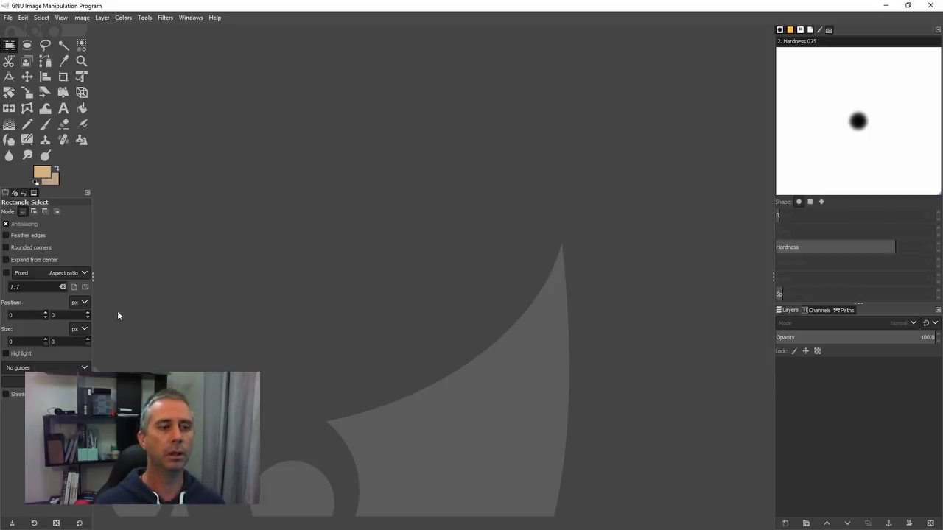
# Step: Open Capture.PNG from the Agatha folder and browse the Layer and Image menus
pyautogui.click(7, 17)
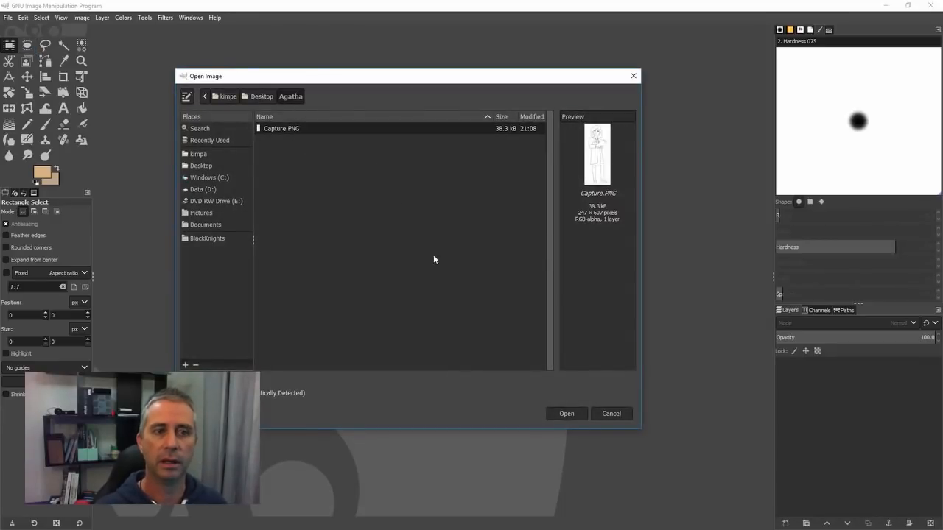
pyautogui.click(567, 413)
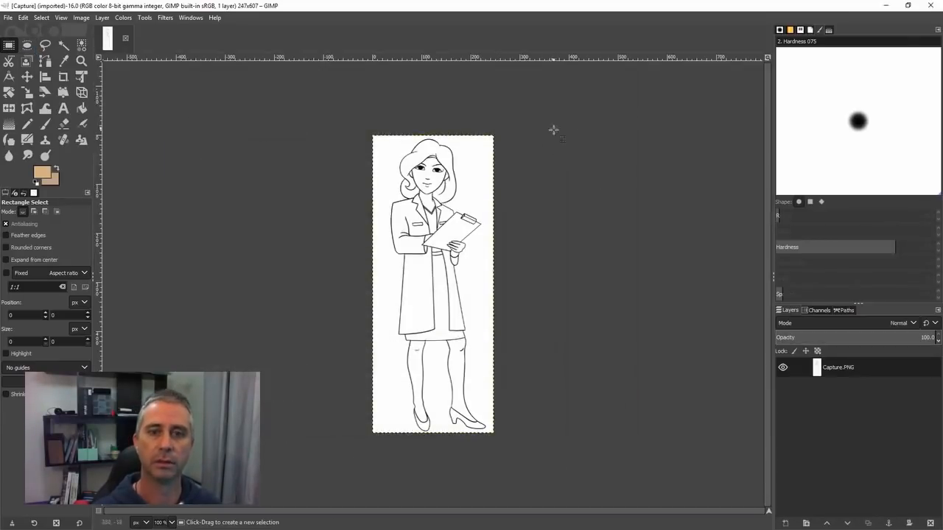
pyautogui.moveTo(681, 239)
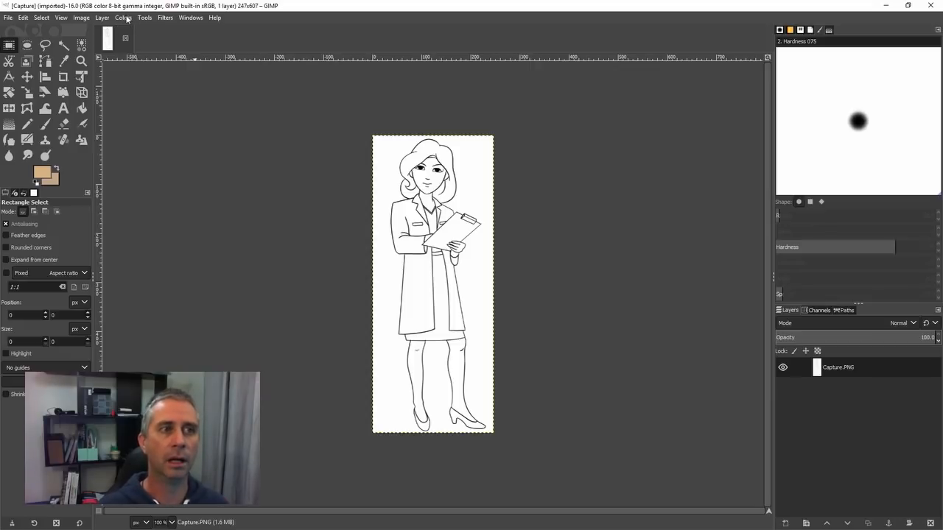
pyautogui.click(101, 17)
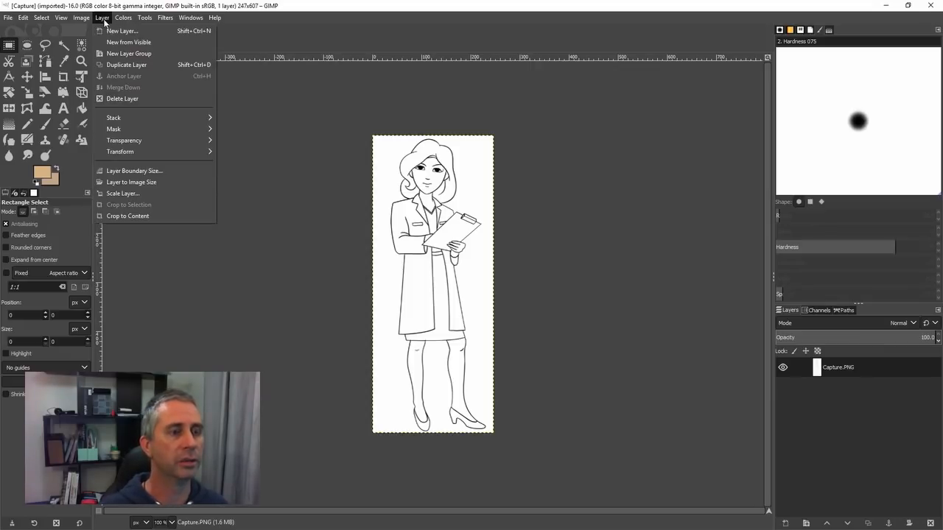
pyautogui.click(82, 17)
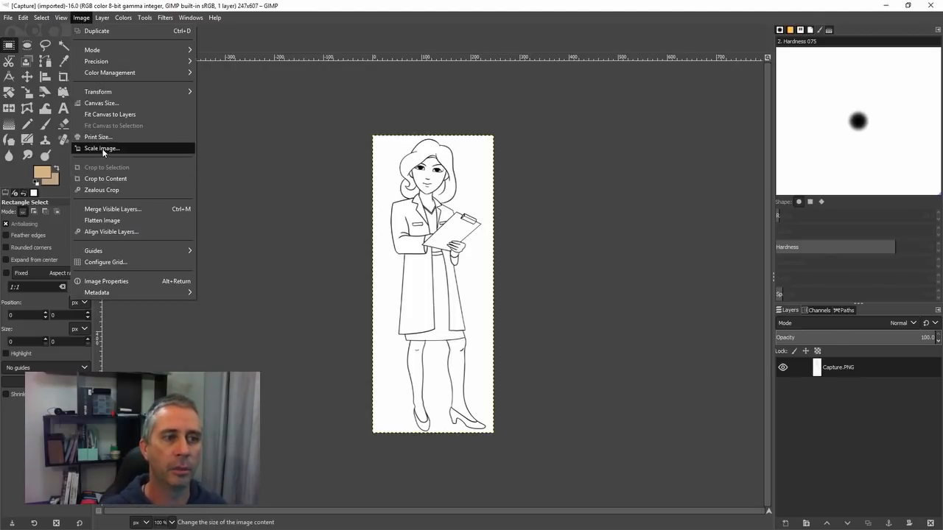
# Step: Scale the drawing from 247×607 to 777×1910 pixels
pyautogui.click(101, 148)
pyautogui.write('777')
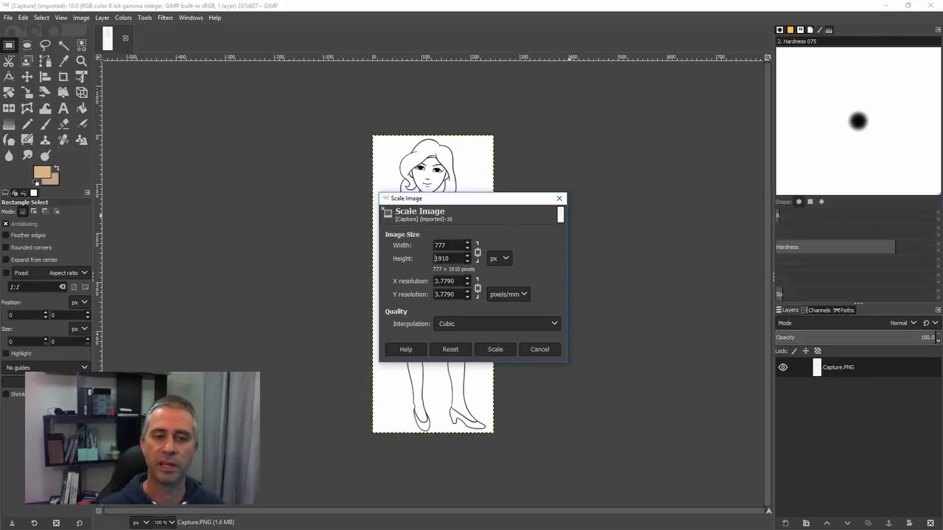
pyautogui.moveTo(479, 331)
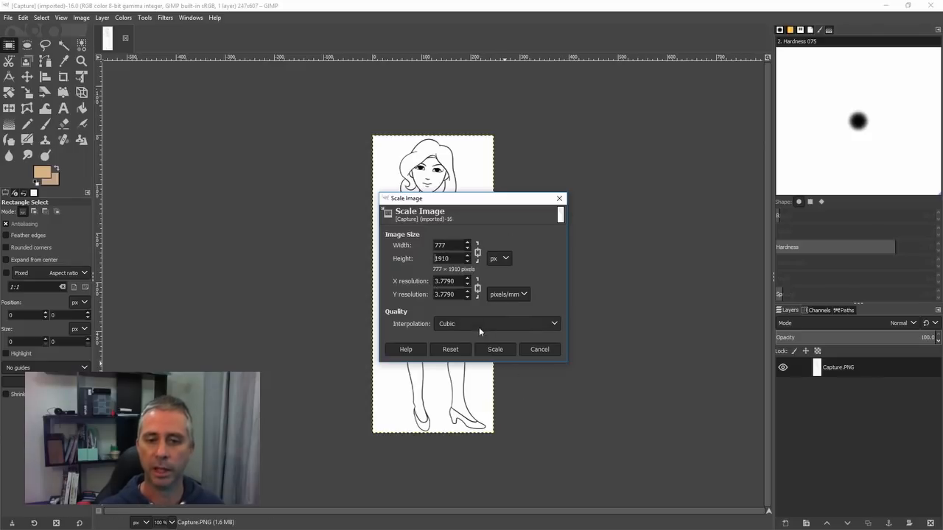
pyautogui.click(494, 349)
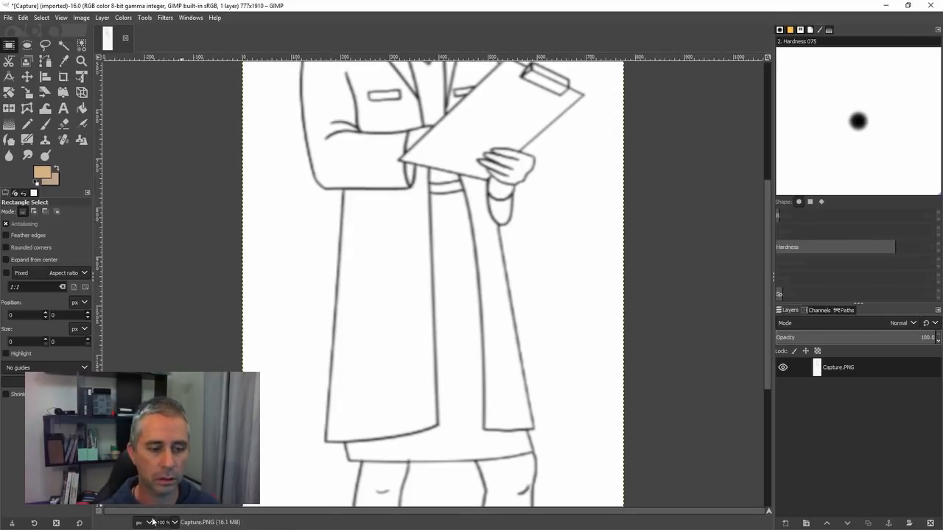
pyautogui.moveTo(537, 451)
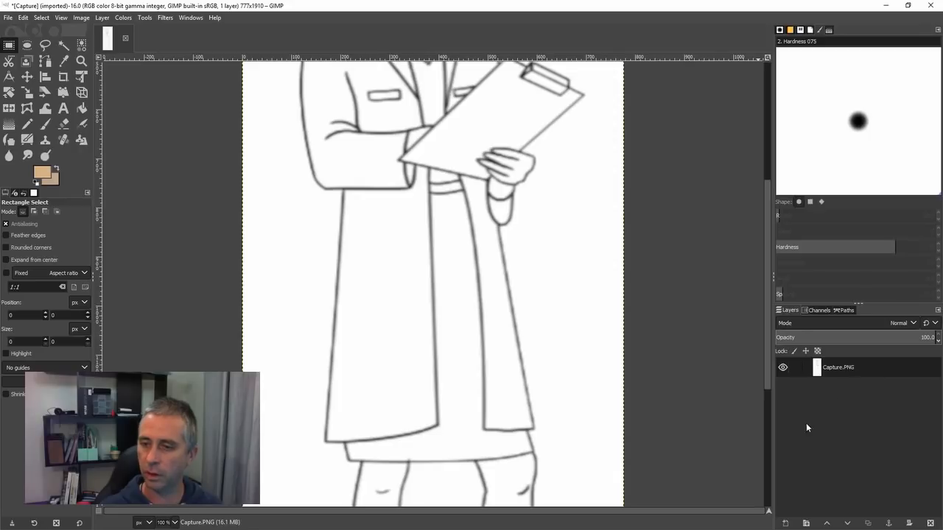
pyautogui.moveTo(802, 319)
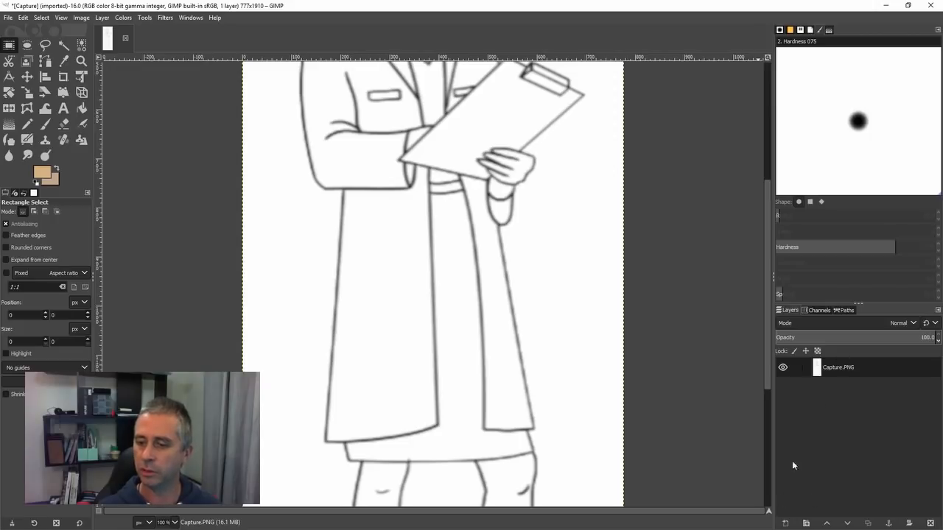
pyautogui.moveTo(865, 523)
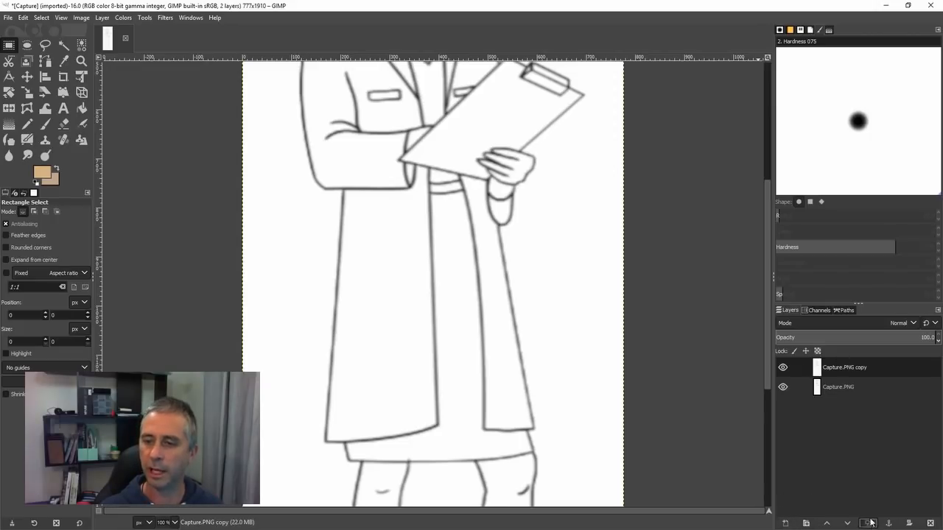
# Step: Duplicate the Capture.PNG layer, hide the original, and choose Select by Color
pyautogui.click(783, 386)
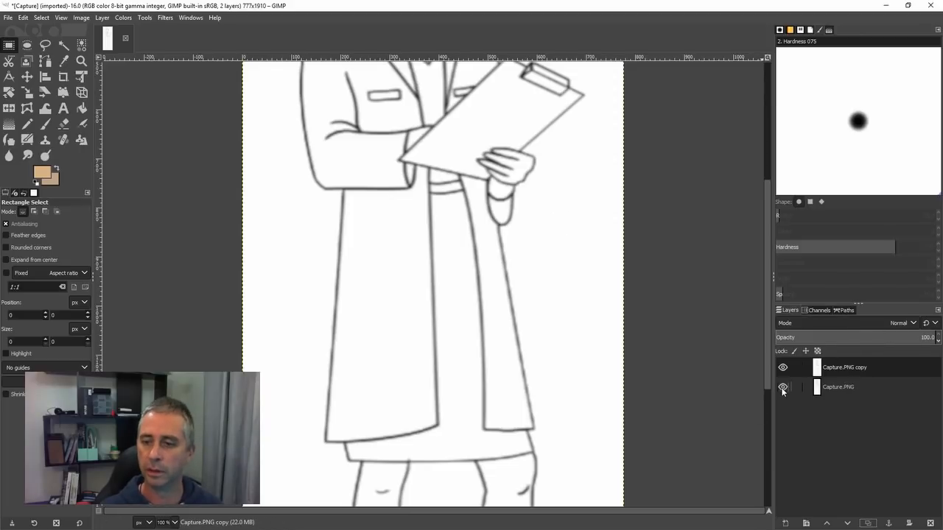
pyautogui.click(783, 387)
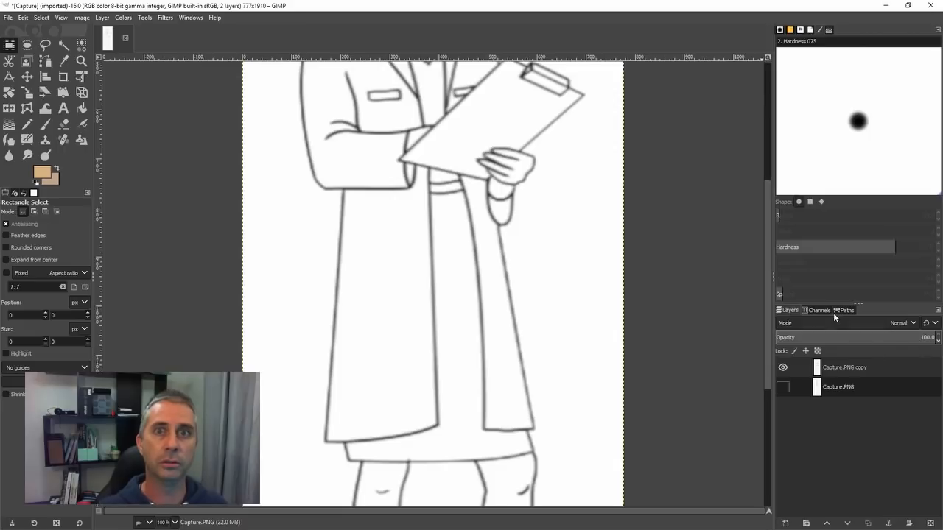
pyautogui.moveTo(771, 297)
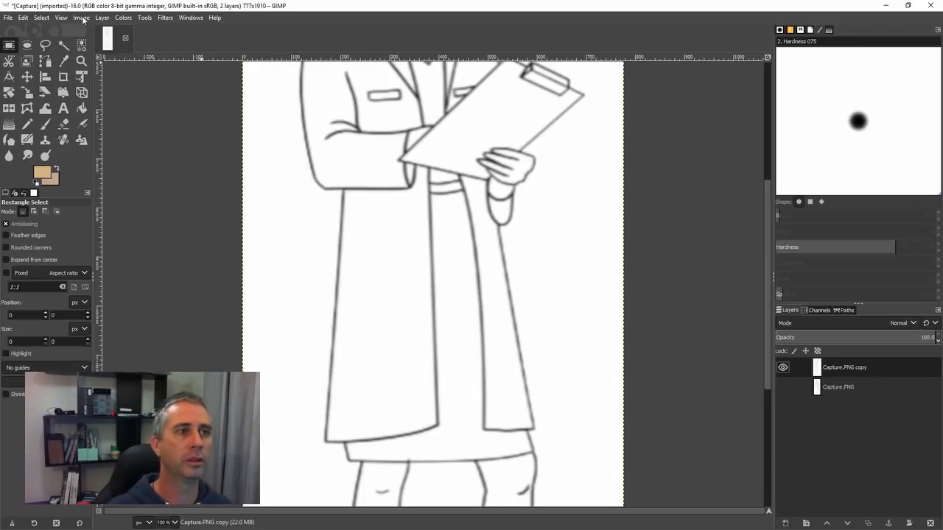
pyautogui.click(64, 45)
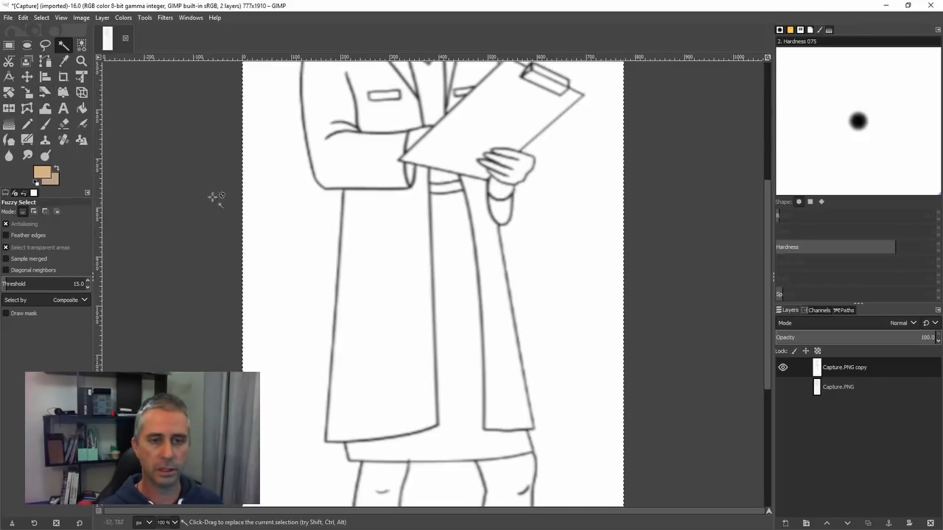
pyautogui.click(42, 17)
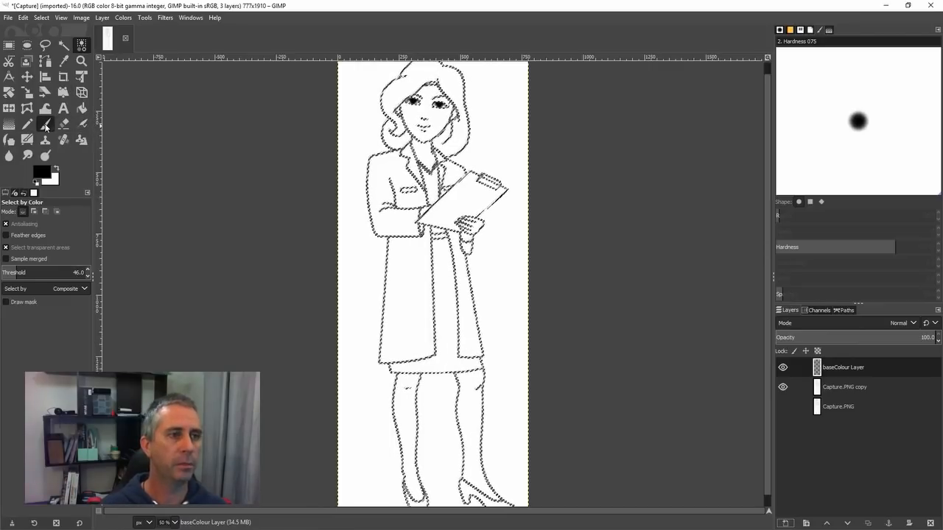
# Step: Choose the Paintbrush tool for thickening the black outlines
pyautogui.click(45, 124)
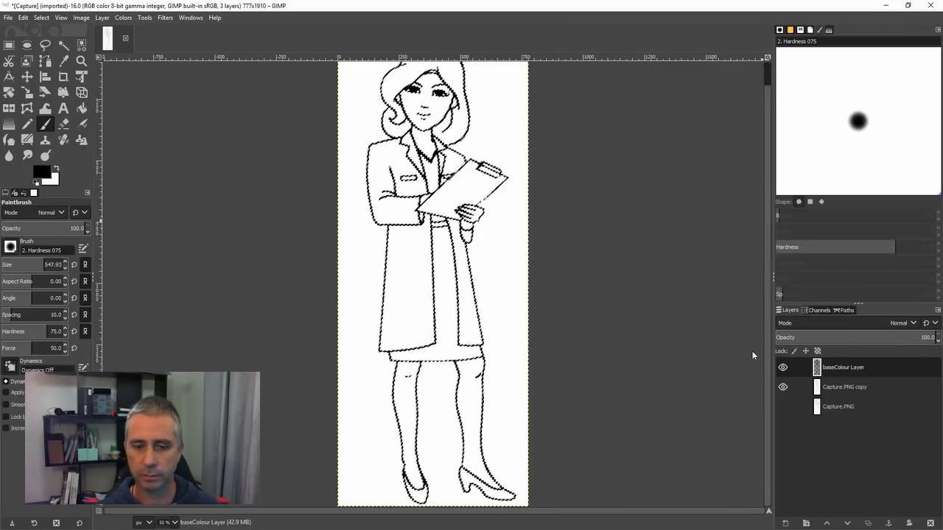
pyautogui.moveTo(545, 455)
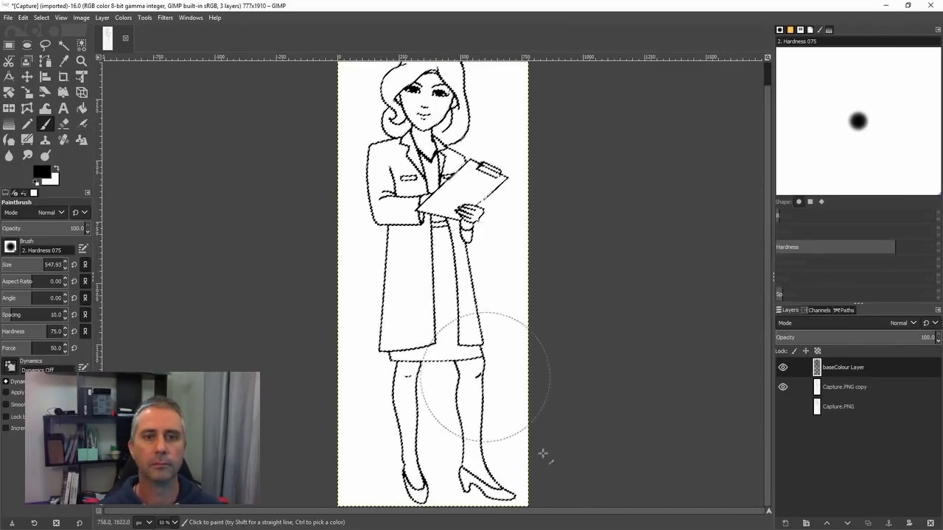
pyautogui.moveTo(258, 332)
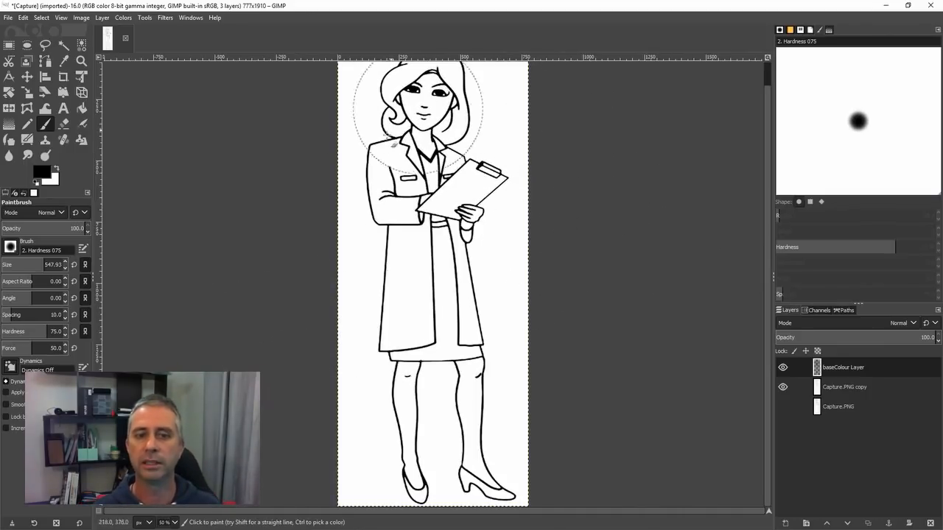
pyautogui.moveTo(752, 236)
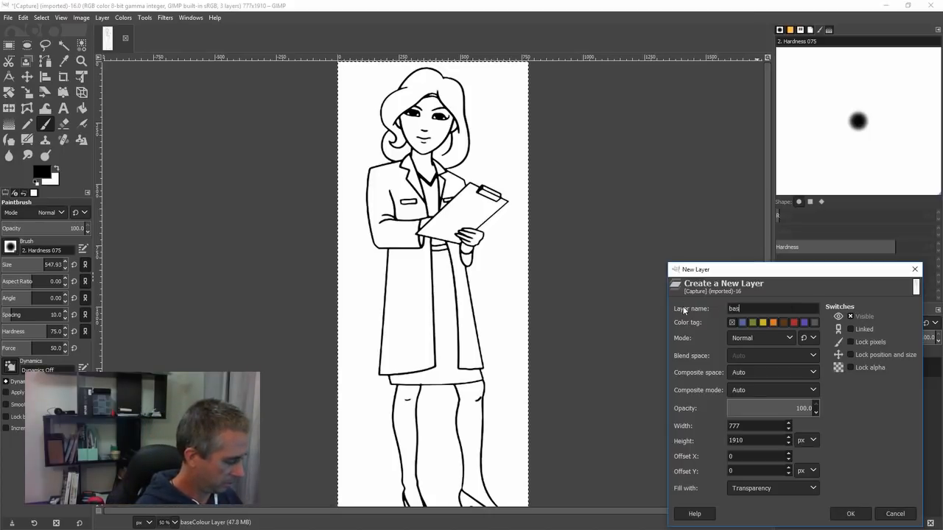
# Step: Create the baseWhite layer below Capture.PNG copy and hide baseColour Layer
pyautogui.write('baseWhite')
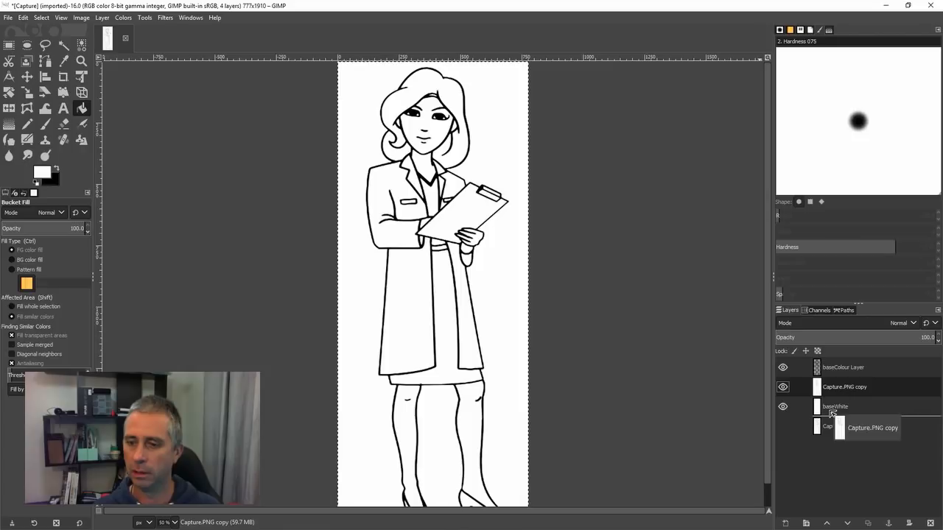
pyautogui.click(783, 387)
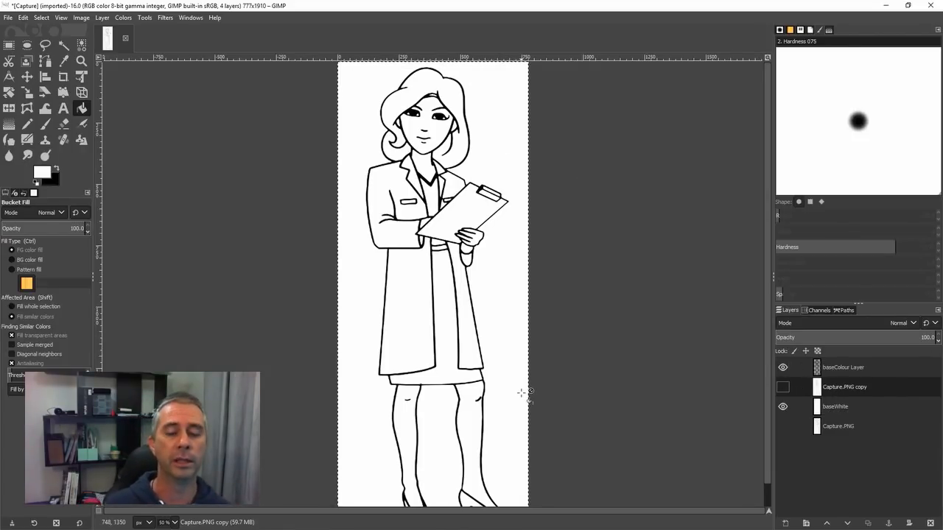
pyautogui.click(844, 387)
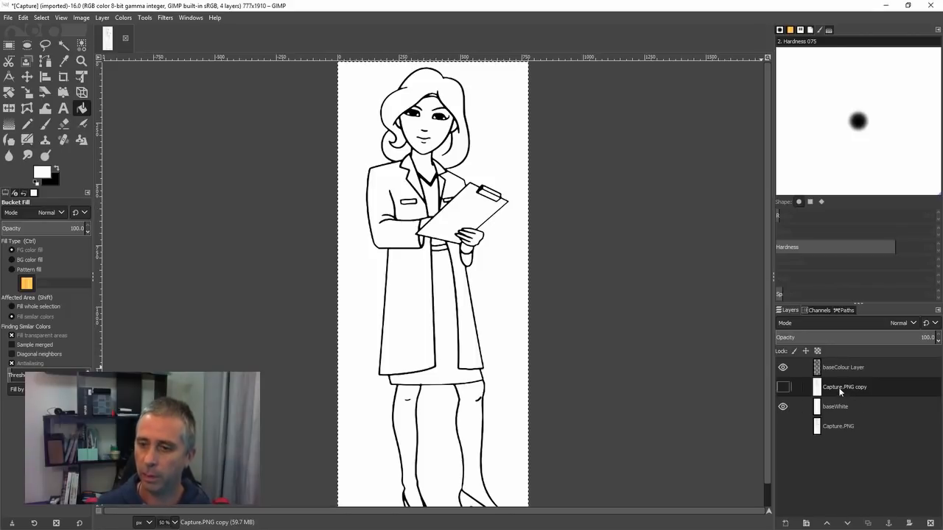
pyautogui.moveTo(911, 376)
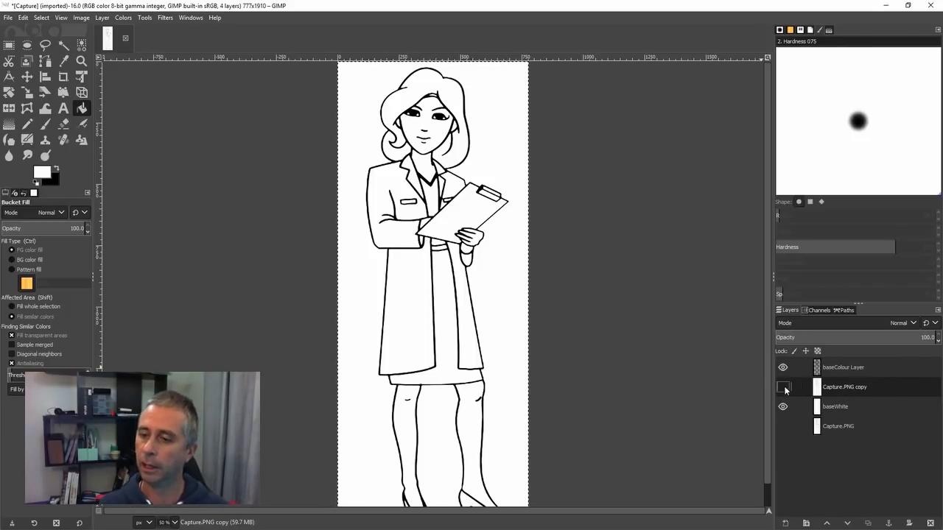
pyautogui.click(783, 387)
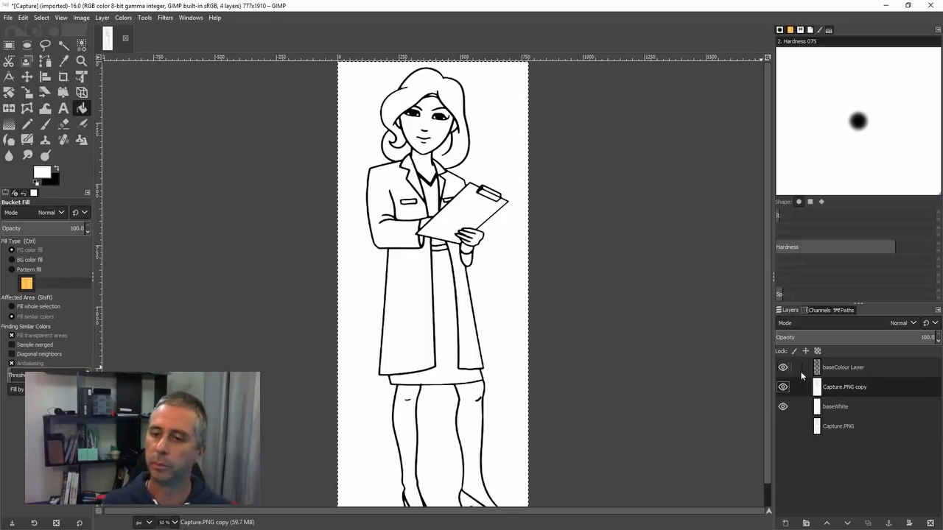
pyautogui.click(782, 367)
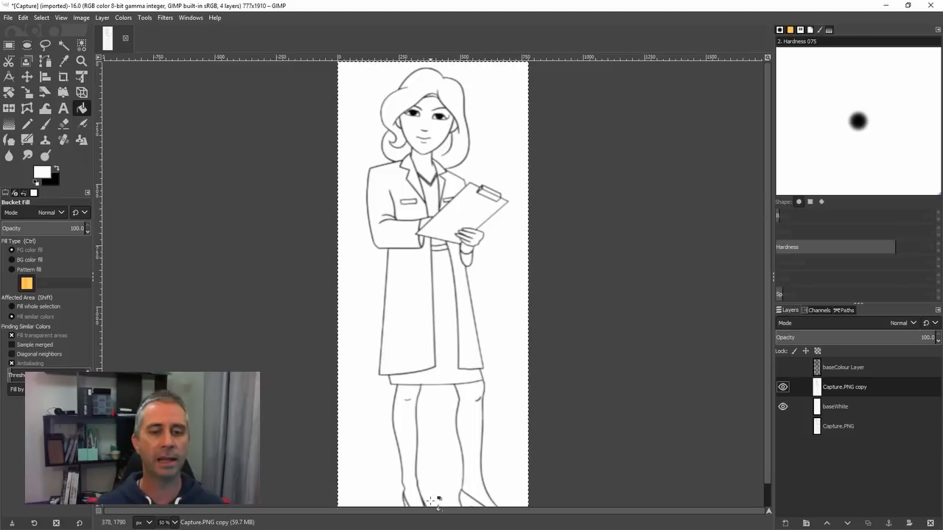
pyautogui.moveTo(767, 280)
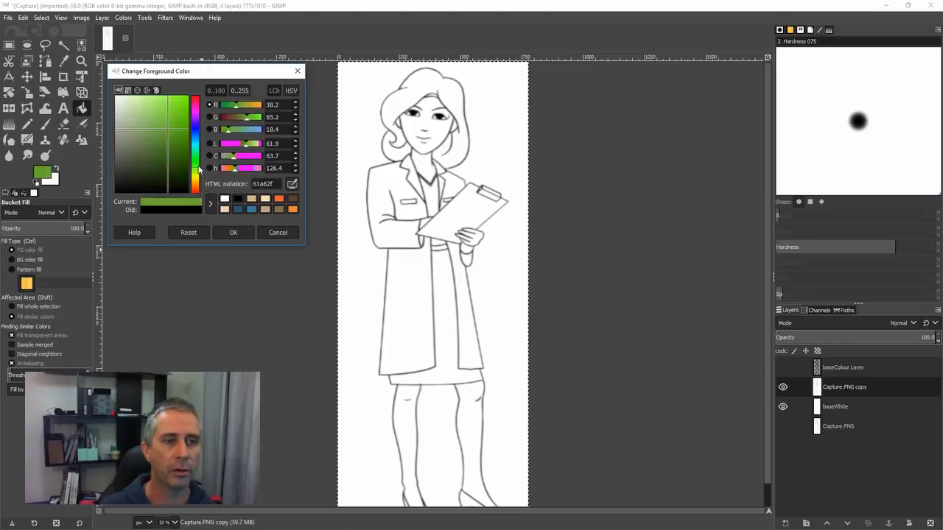
# Step: Mix a dark purple-blue foreground colour and bucket-fill the dress, starting at the neckline
pyautogui.click(199, 147)
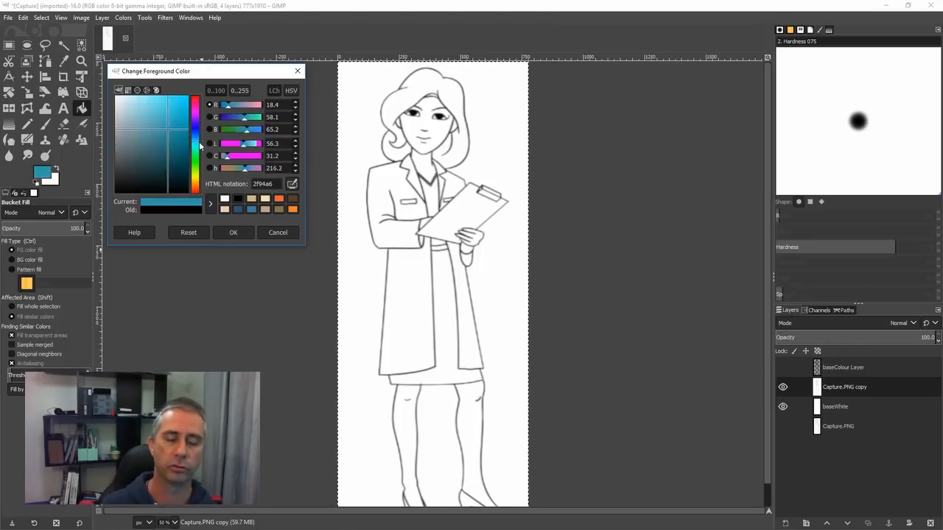
pyautogui.click(145, 120)
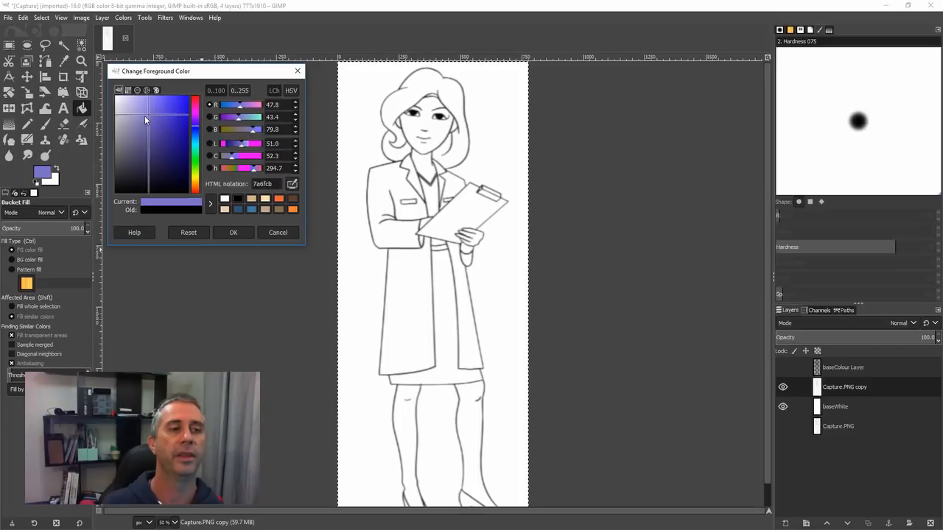
pyautogui.click(140, 145)
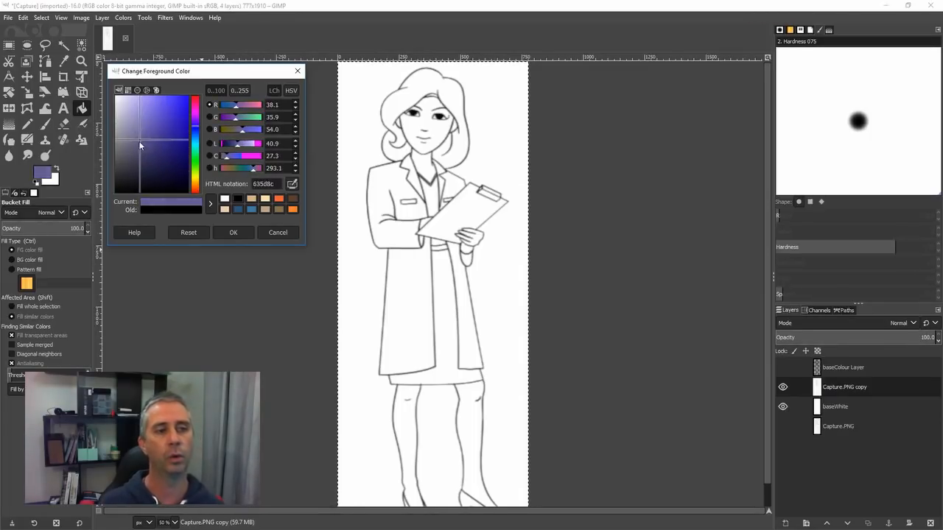
pyautogui.click(142, 148)
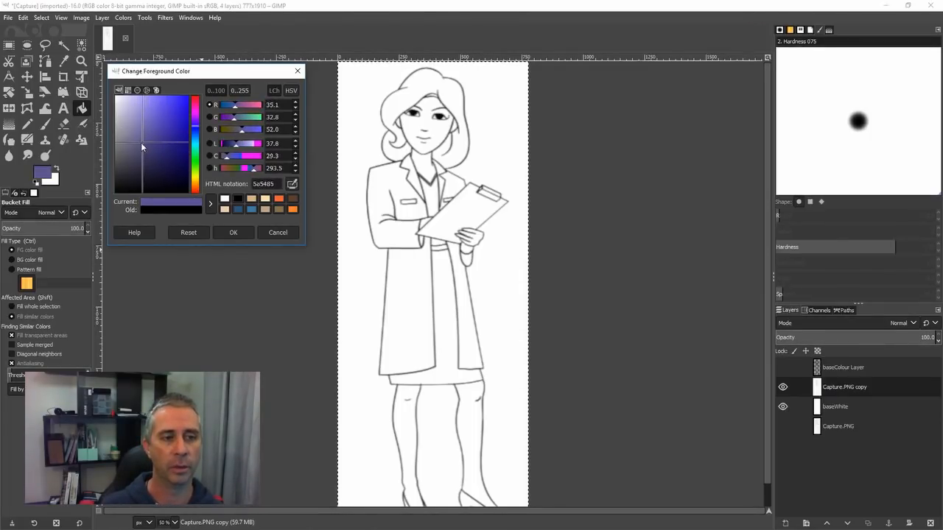
pyautogui.click(142, 147)
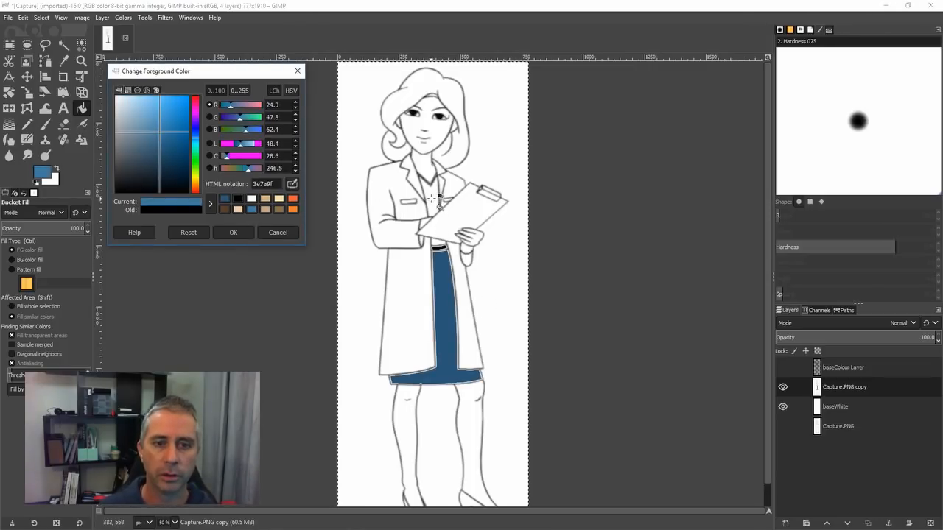
pyautogui.click(434, 199)
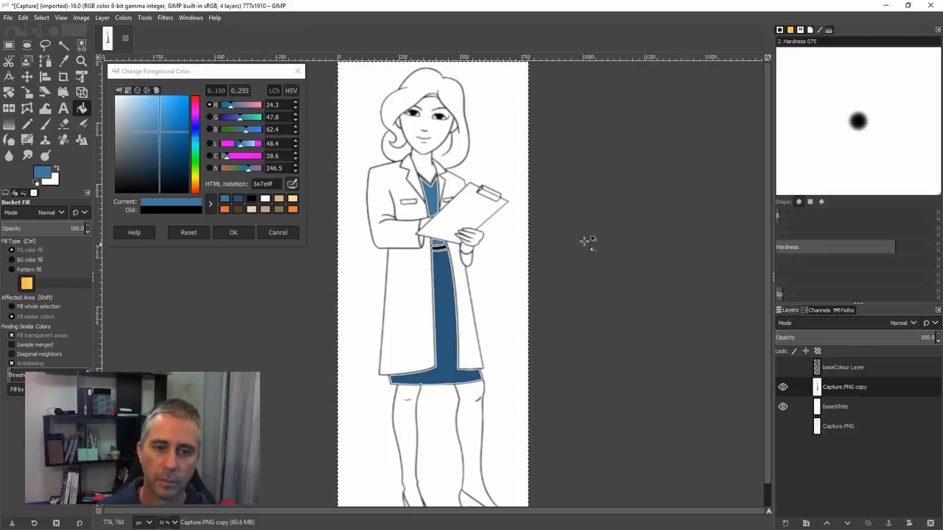
pyautogui.moveTo(498, 232)
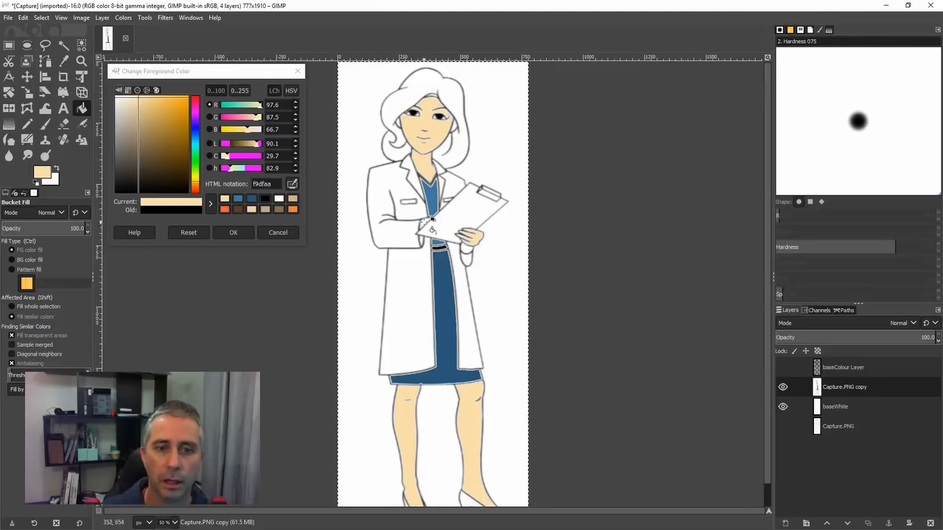
pyautogui.moveTo(379, 306)
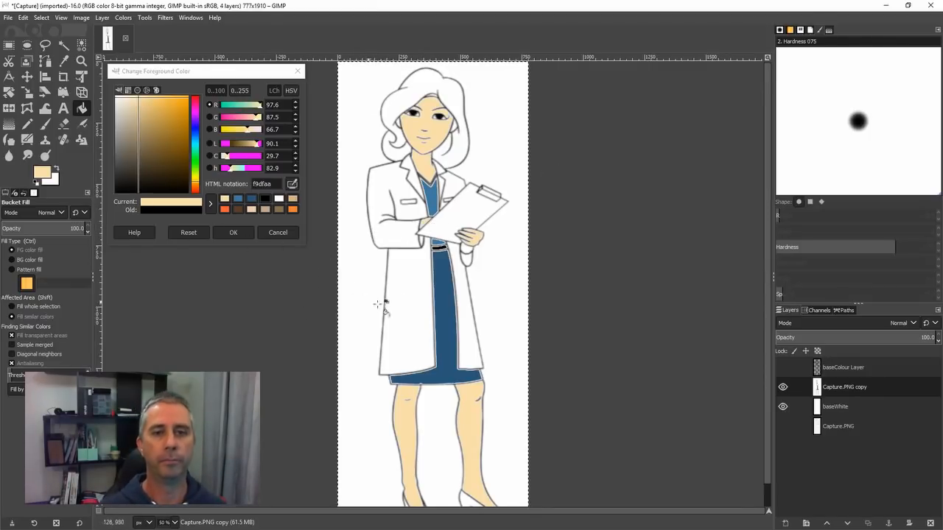
pyautogui.moveTo(267, 225)
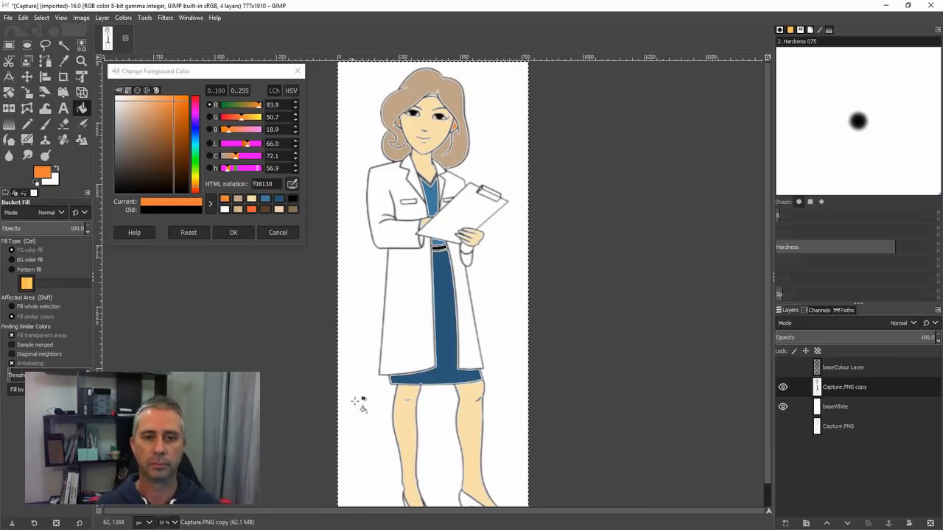
pyautogui.moveTo(766, 234)
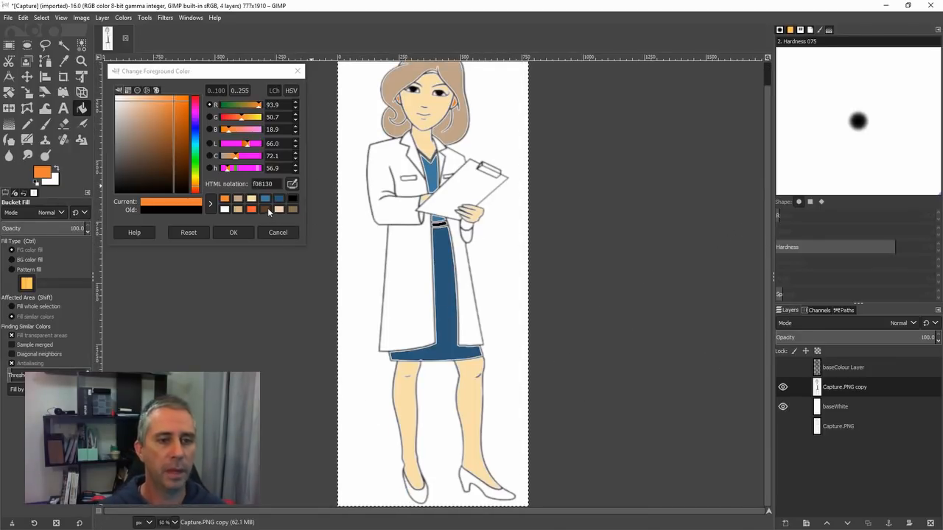
# Step: Pick a dark brown foreground colour for the shoes
pyautogui.click(153, 144)
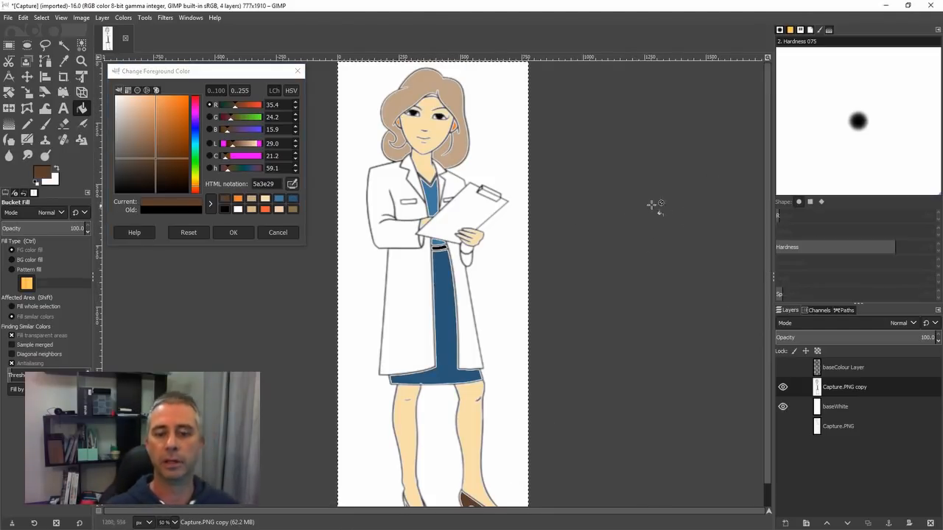
pyautogui.moveTo(551, 159)
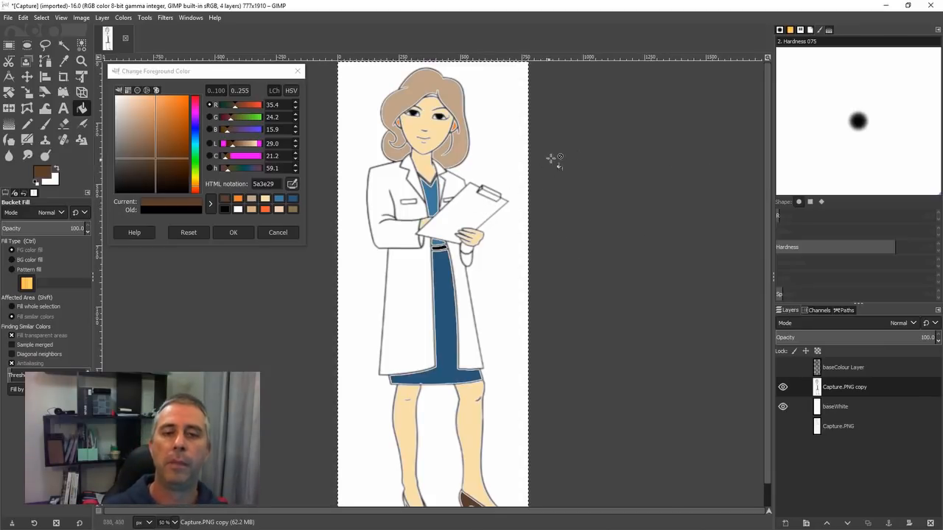
pyautogui.moveTo(565, 180)
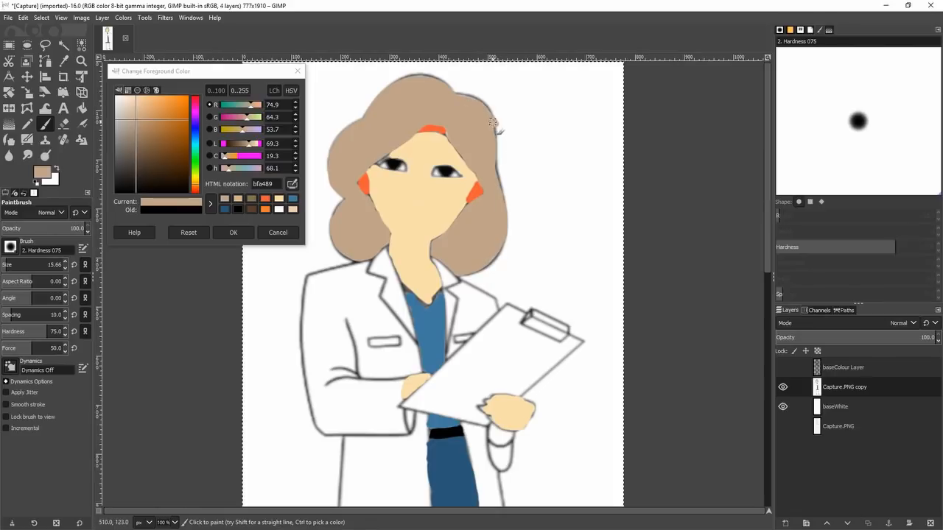
# Step: Dab skin colour onto a missed spot on the leg
pyautogui.scroll(-3)
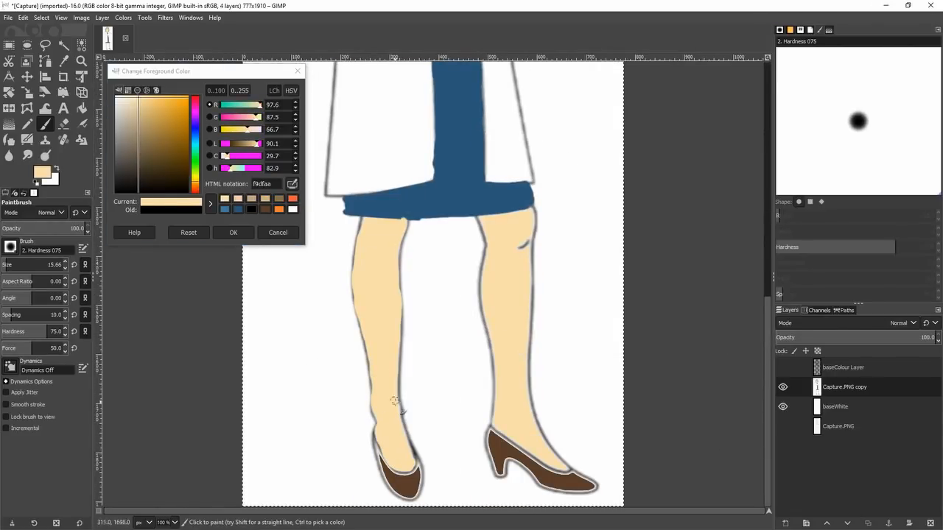
pyautogui.click(151, 140)
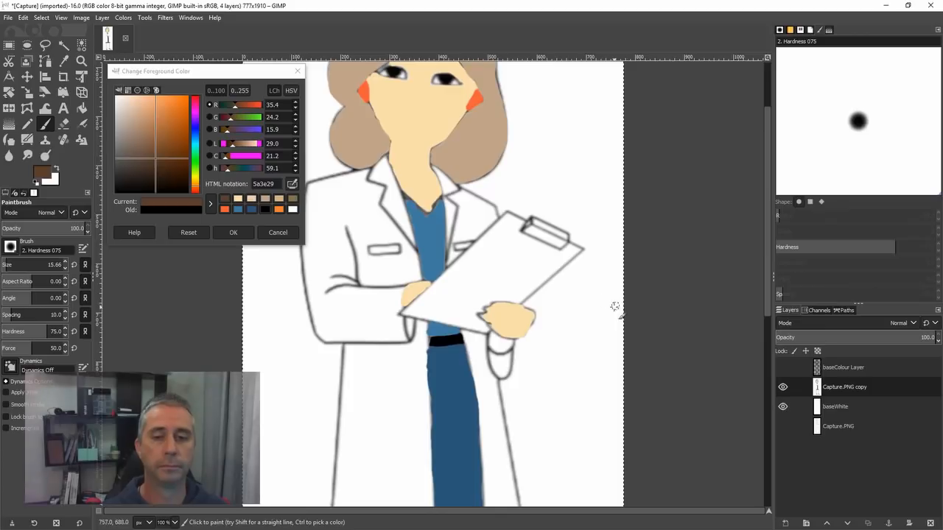
pyautogui.moveTo(725, 258)
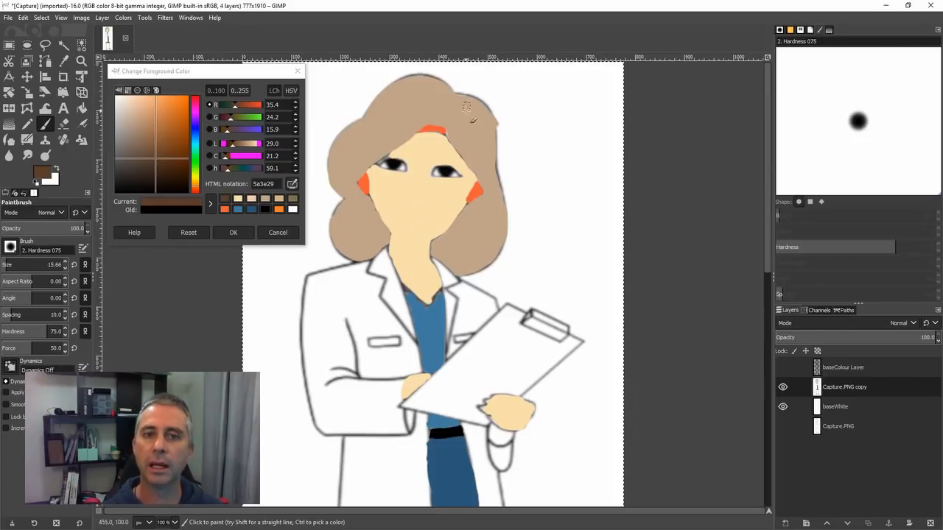
pyautogui.moveTo(485, 329)
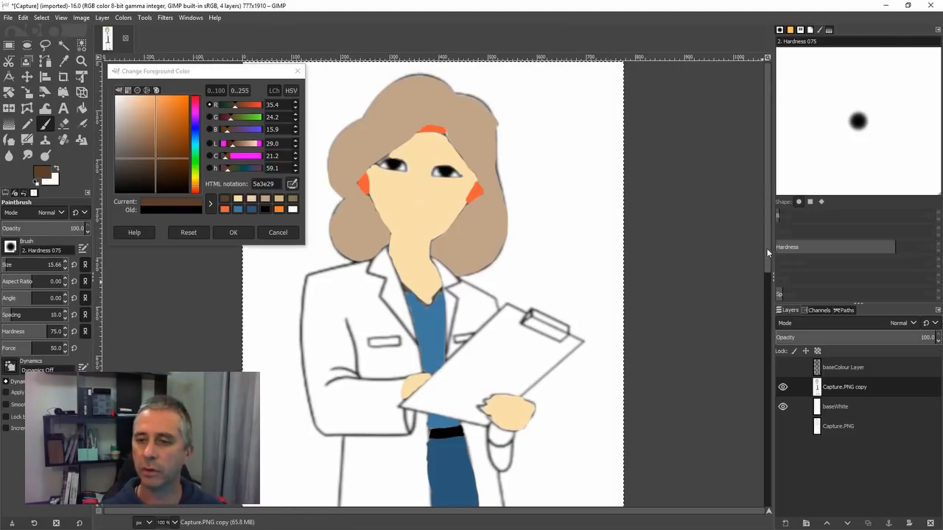
pyautogui.scroll(-3)
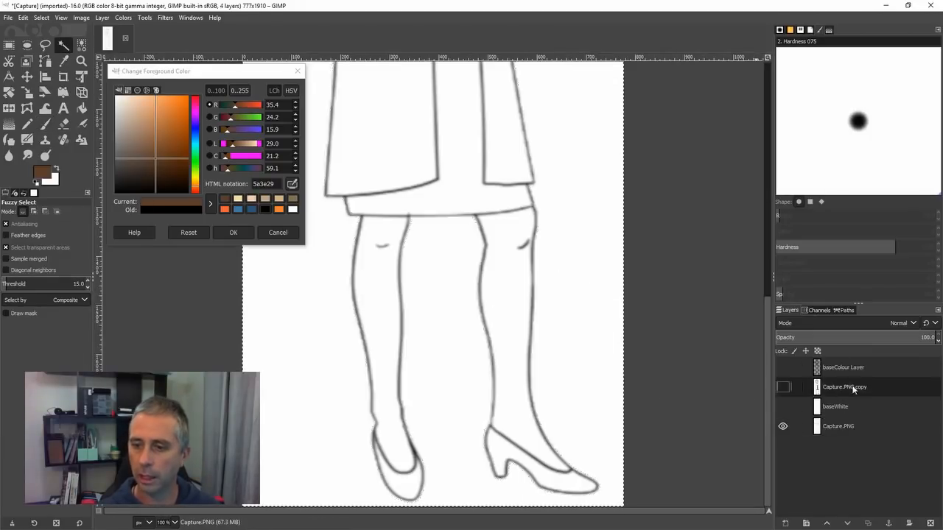
# Step: Show the colour layer again and delete its white background using Fuzzy Select
pyautogui.click(783, 387)
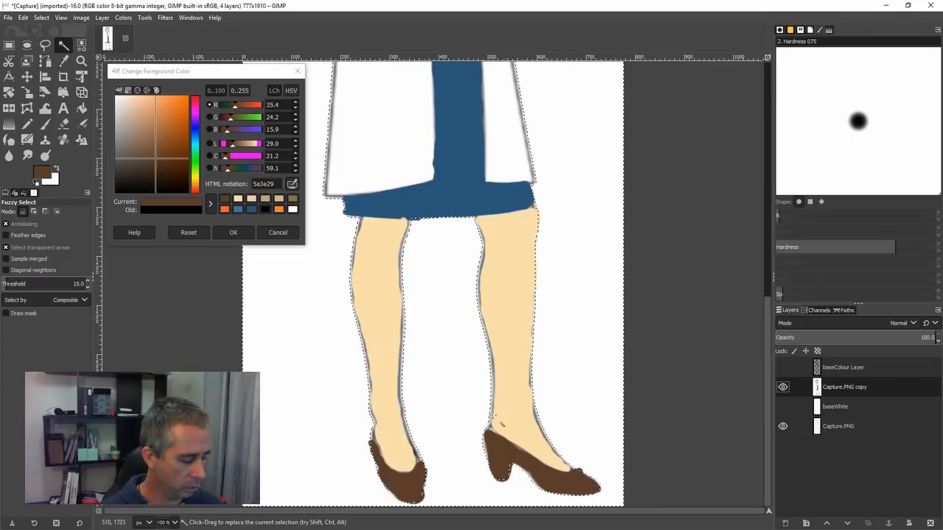
pyautogui.moveTo(575, 315)
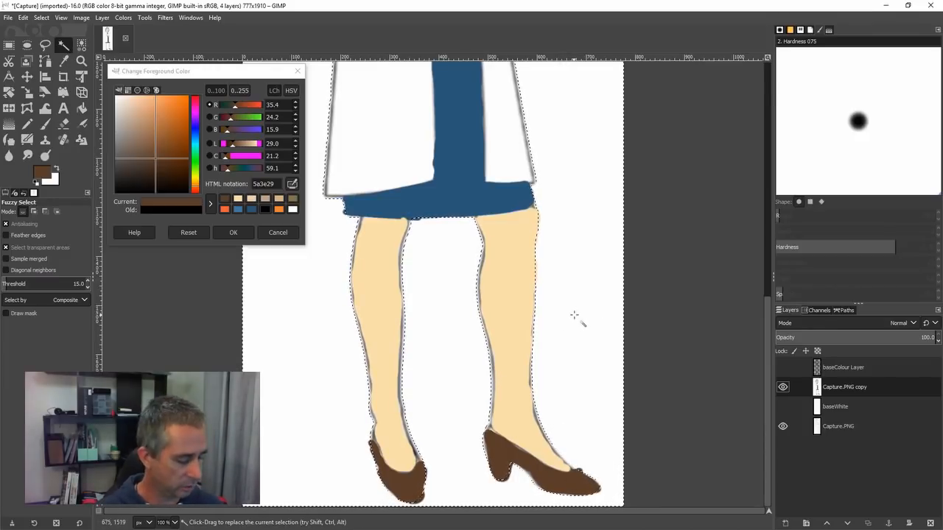
pyautogui.click(783, 426)
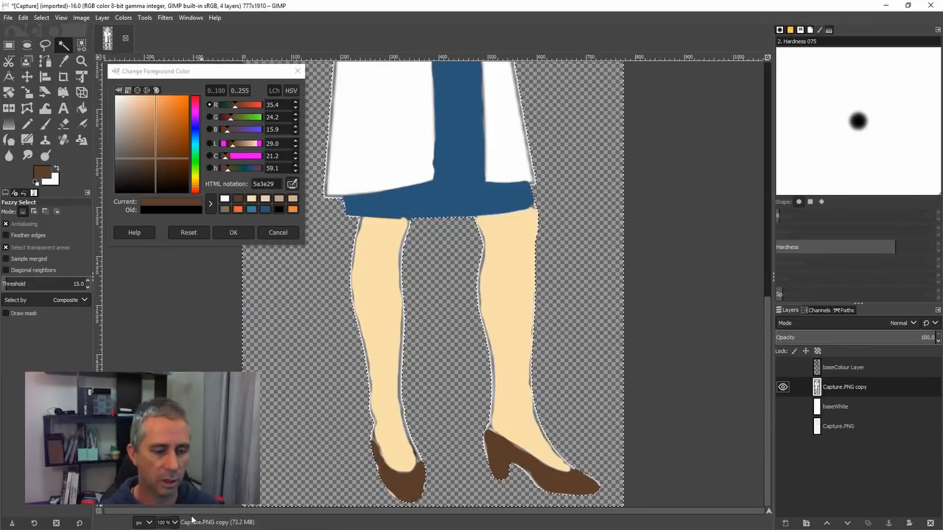
pyautogui.scroll(-3)
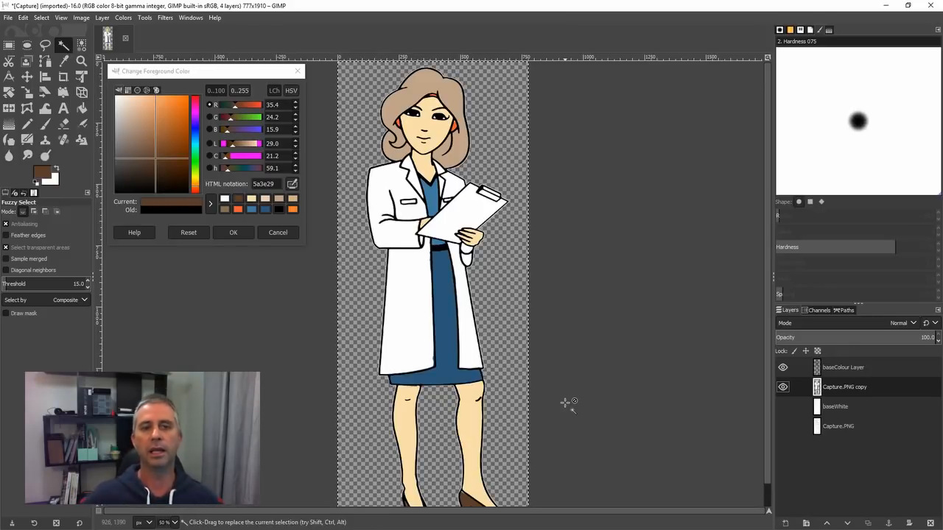
pyautogui.moveTo(689, 285)
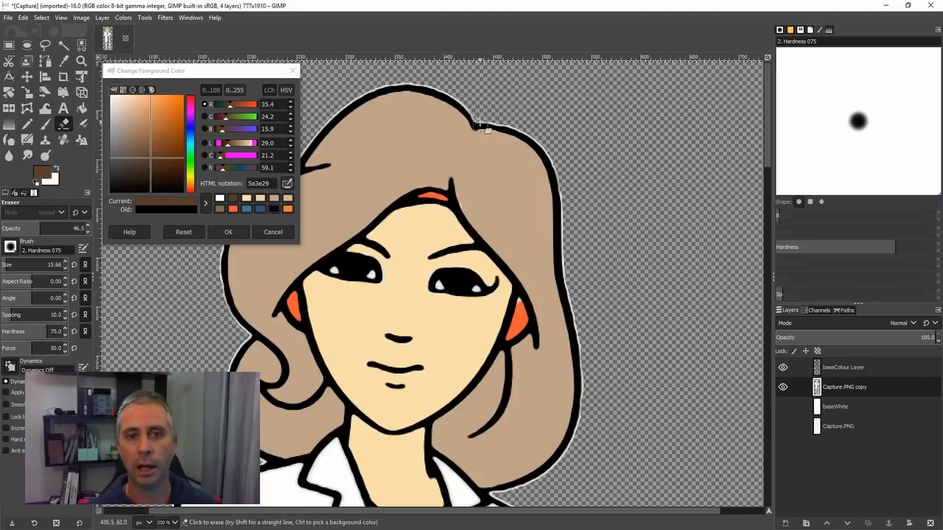
pyautogui.moveTo(446, 98)
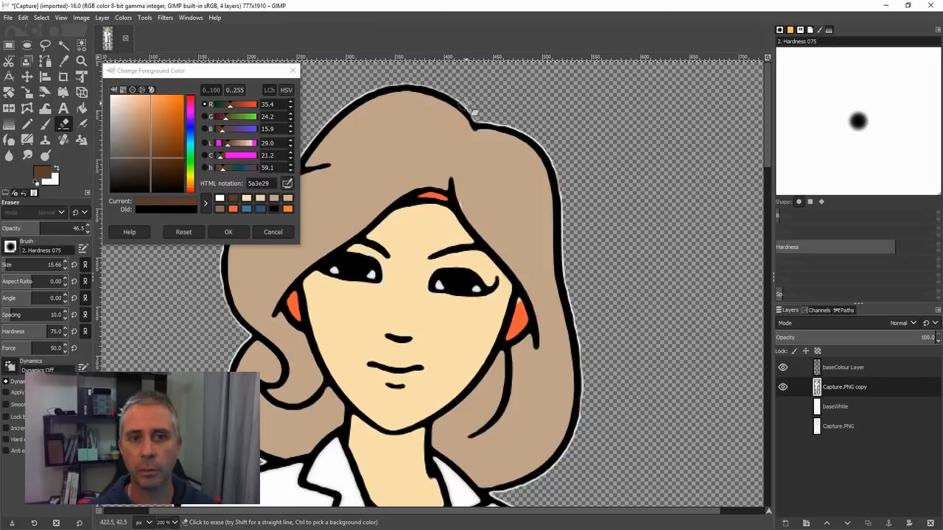
pyautogui.moveTo(548, 151)
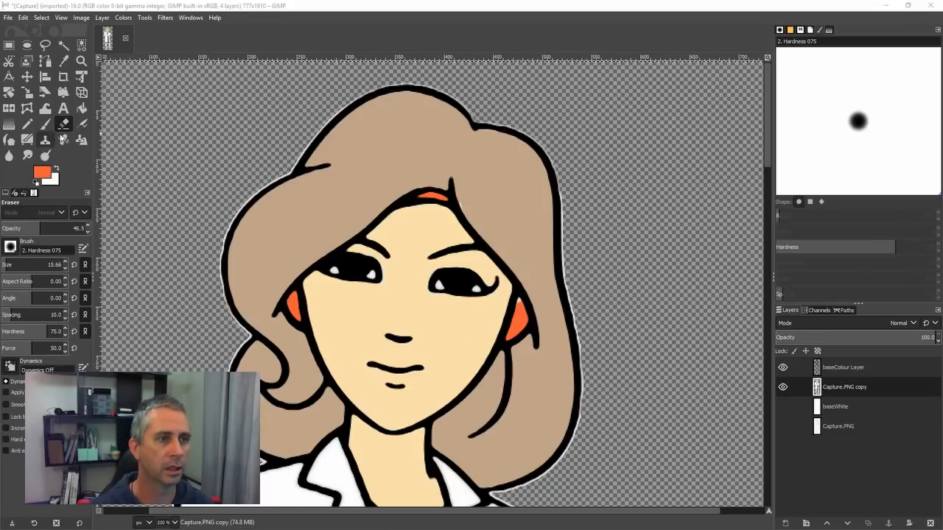
# Step: Set the foreground colour to the tan hair shade bfa489, then switch back to the Eraser
pyautogui.click(45, 124)
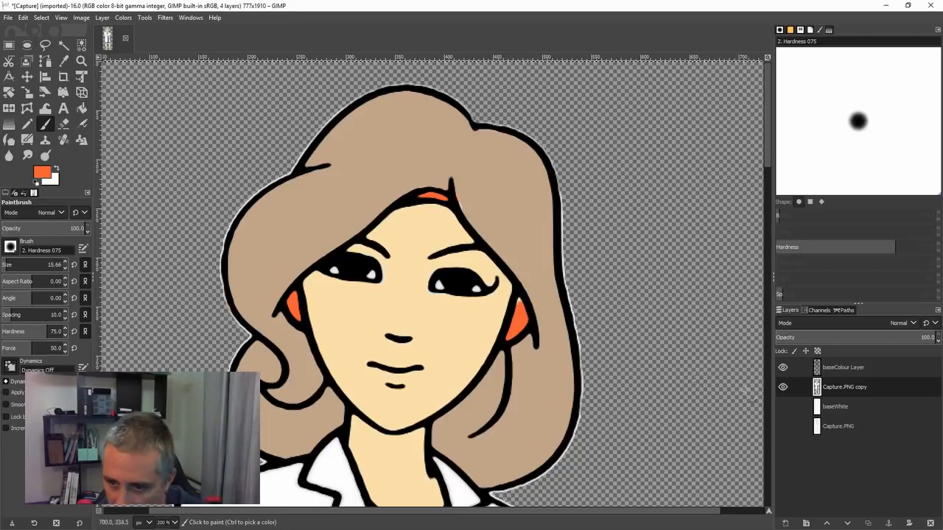
pyautogui.click(844, 386)
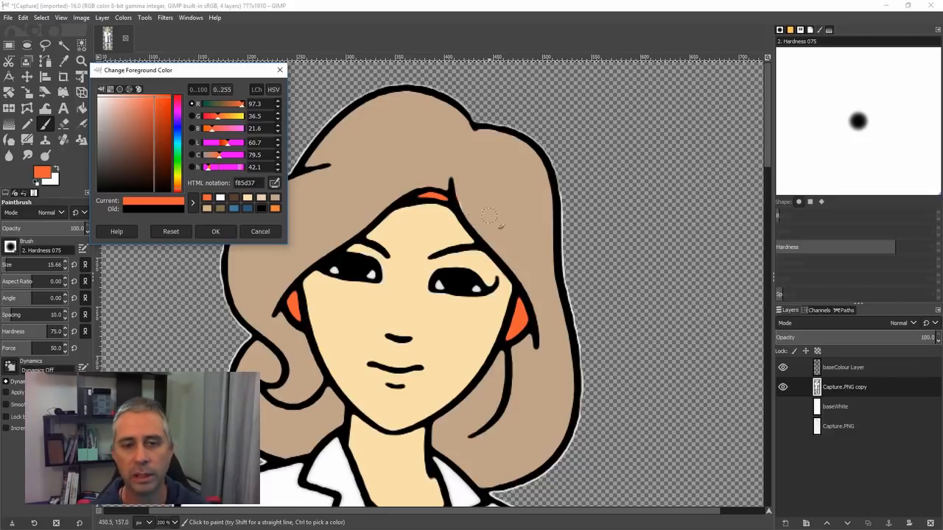
pyautogui.click(136, 140)
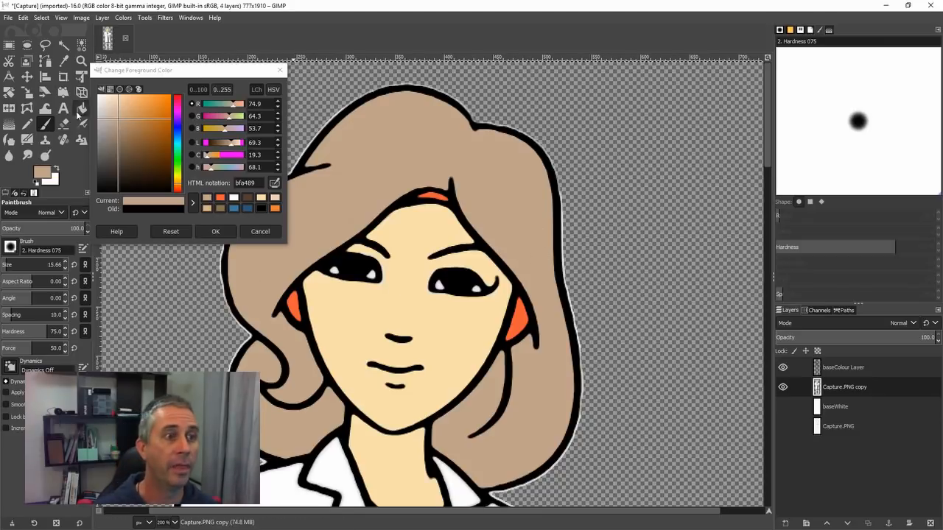
pyautogui.click(63, 125)
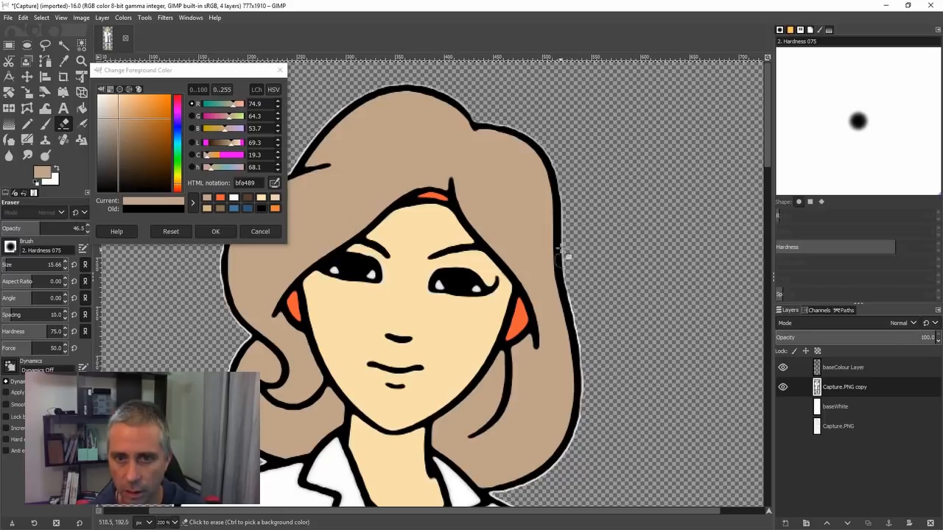
pyautogui.moveTo(582, 321)
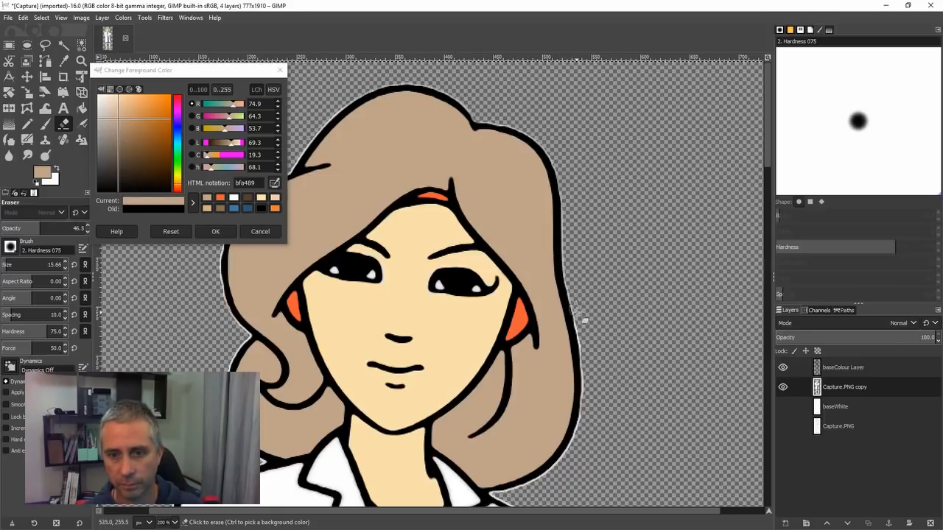
pyautogui.moveTo(586, 338)
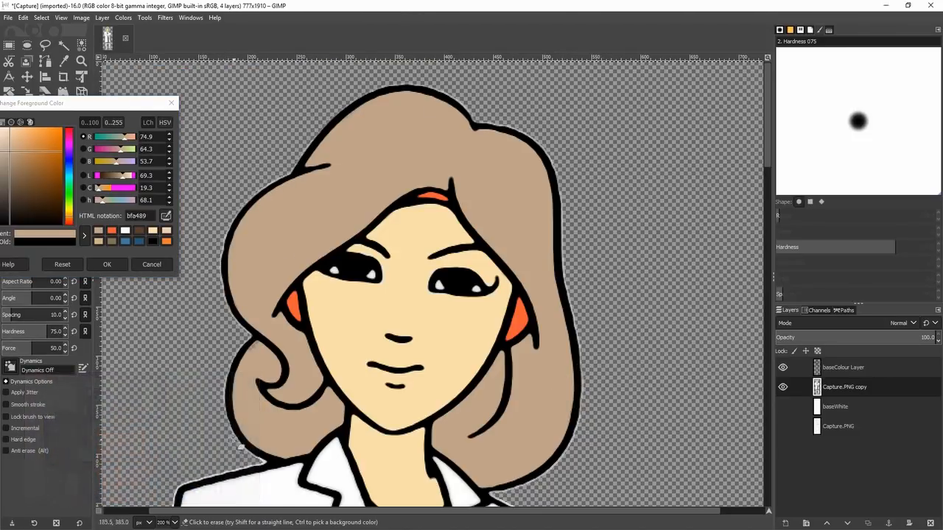
# Step: Dismiss the colour dialog, select the empty area and zoom in on the legs
pyautogui.click(106, 264)
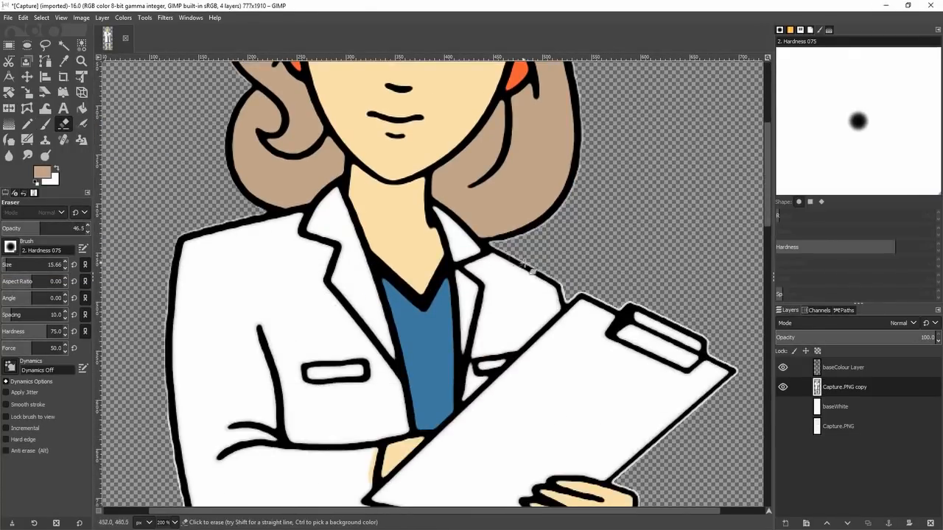
pyautogui.click(64, 45)
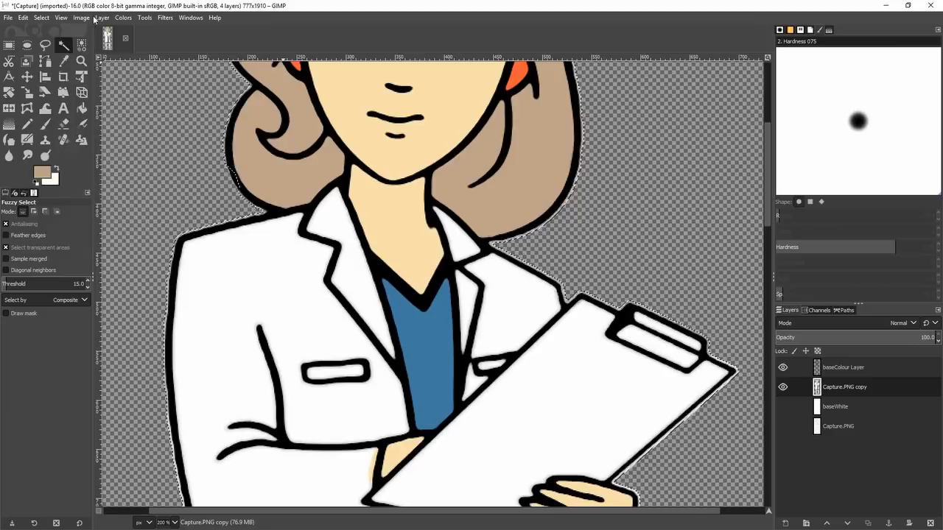
pyautogui.scroll(-3)
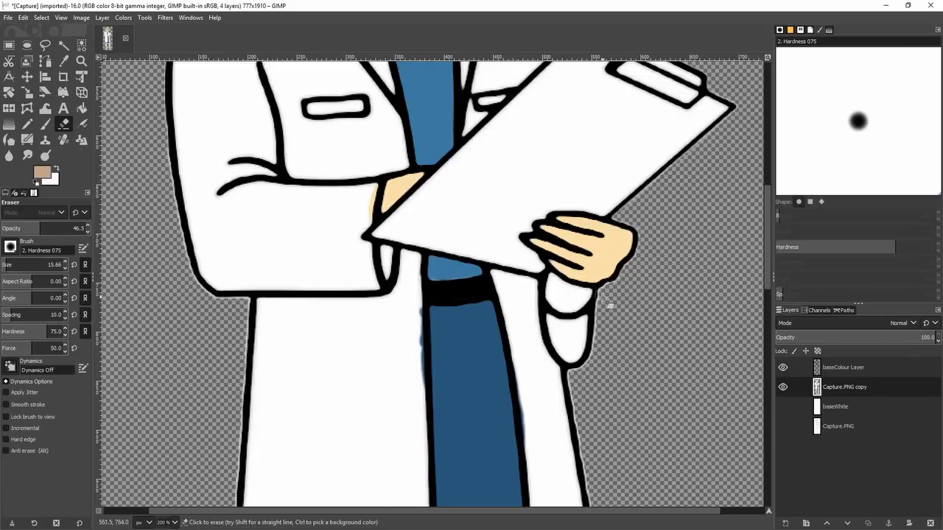
pyautogui.click(27, 124)
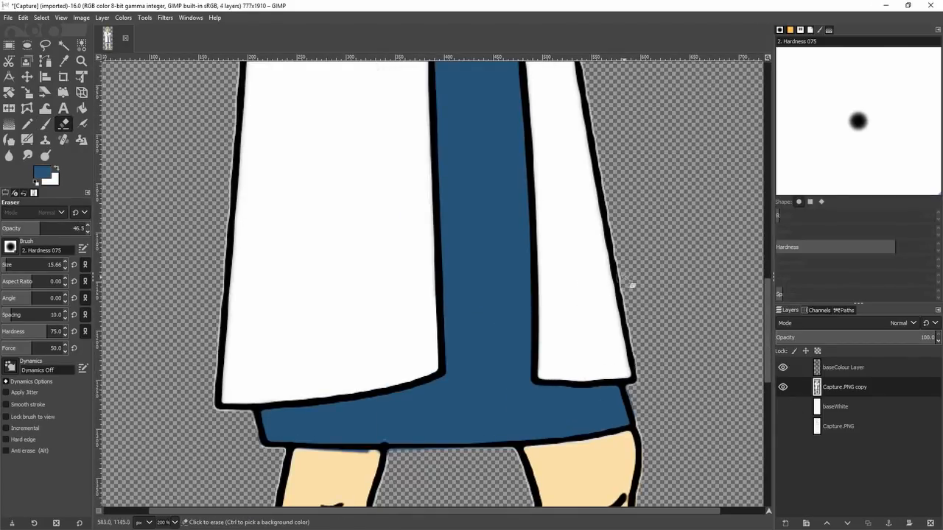
pyautogui.scroll(-3)
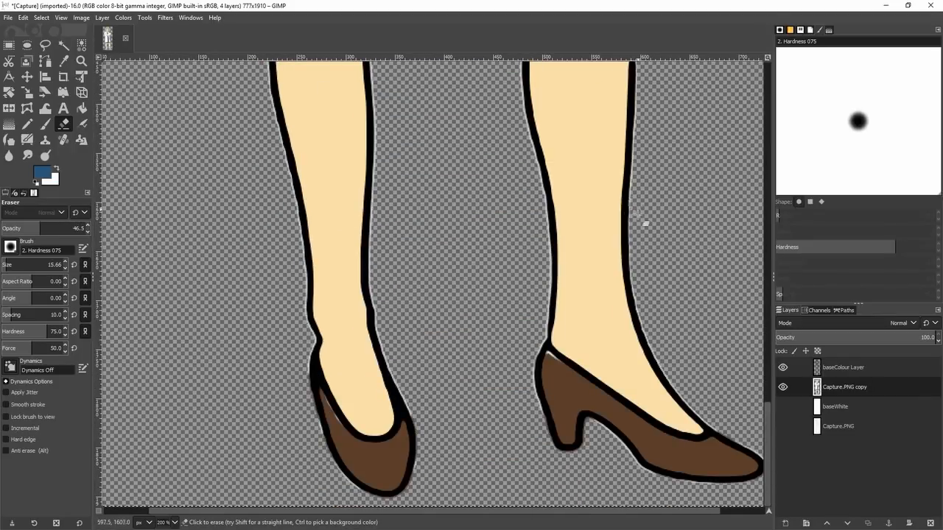
pyautogui.scroll(-3)
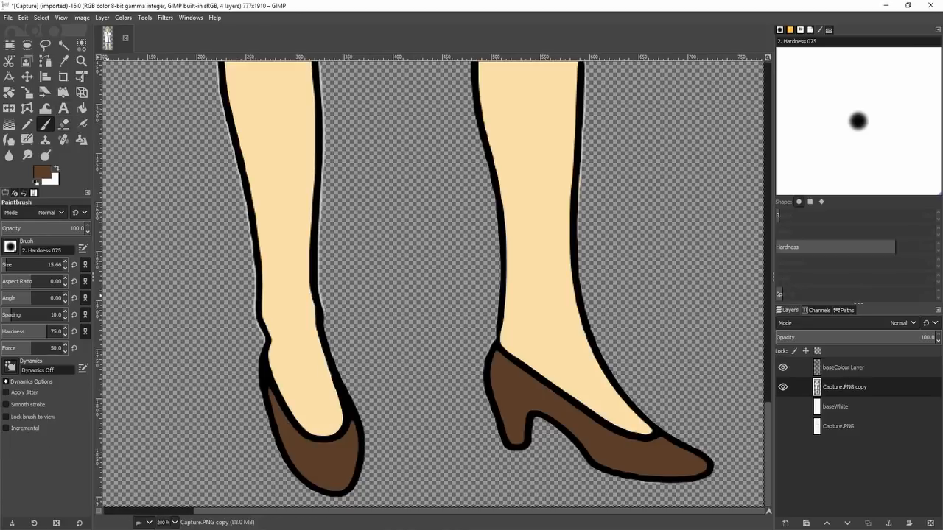
# Step: Touch up the left leg skin, coat edge beside the dress, and belt area
pyautogui.click(63, 123)
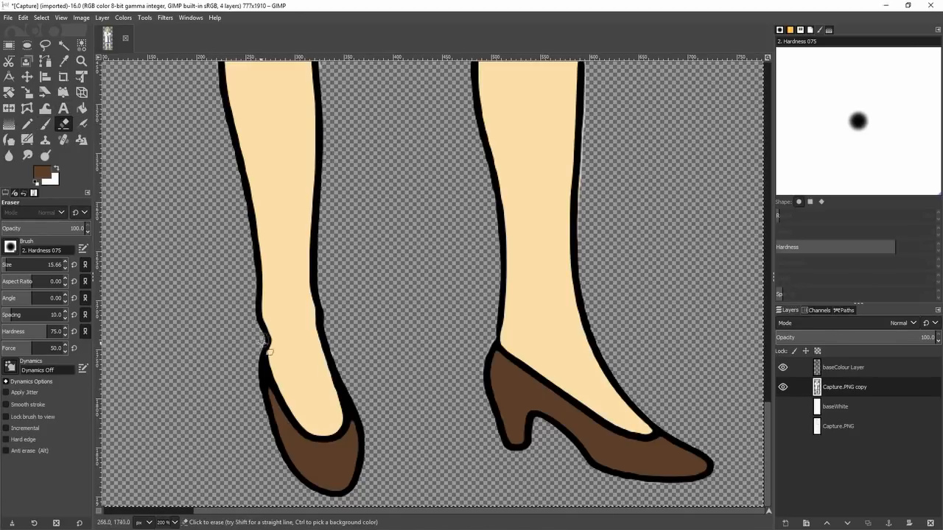
pyautogui.scroll(3)
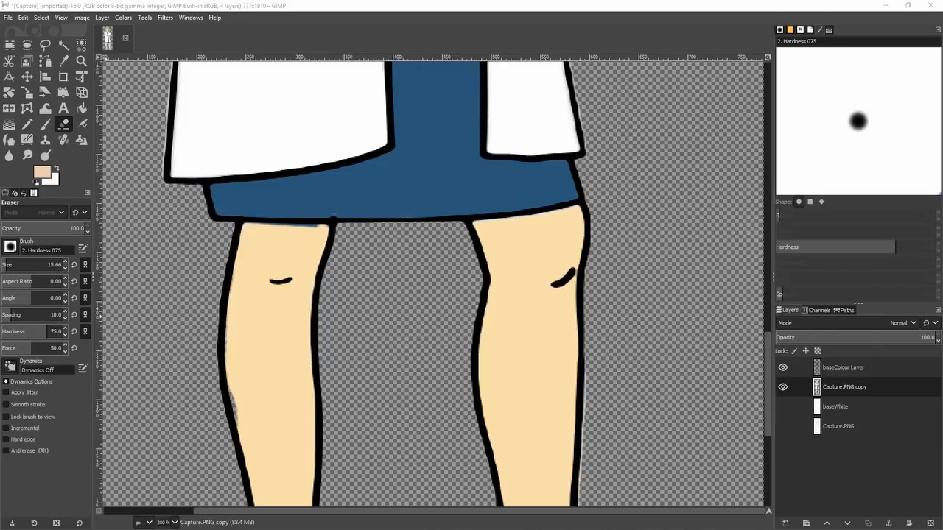
pyautogui.click(45, 124)
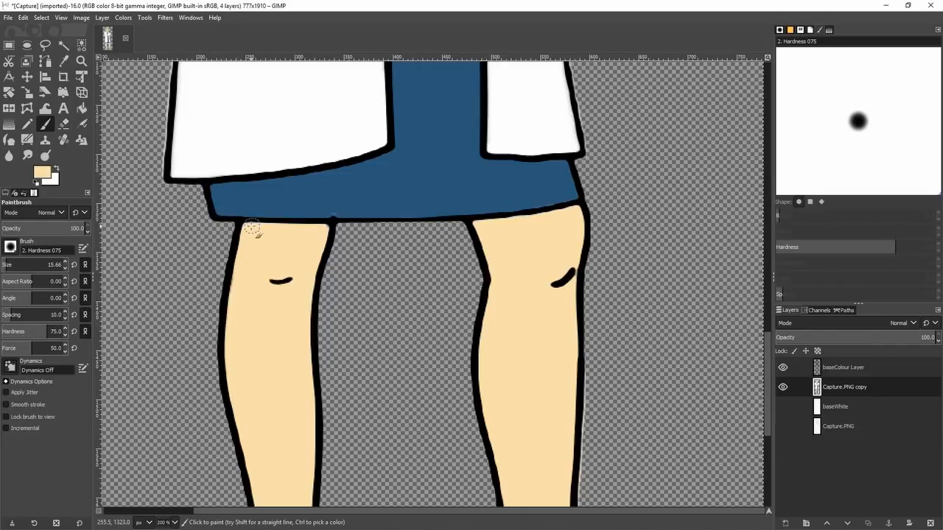
pyautogui.click(63, 124)
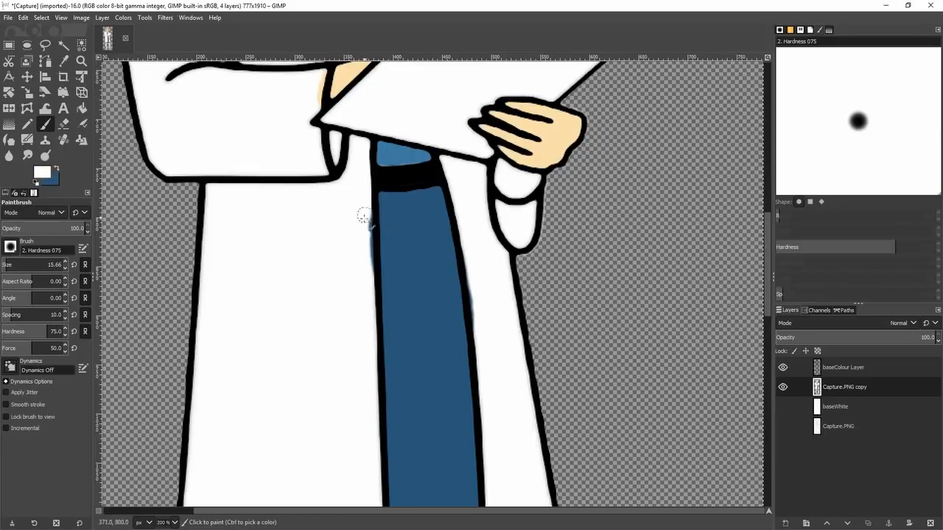
pyautogui.click(413, 180)
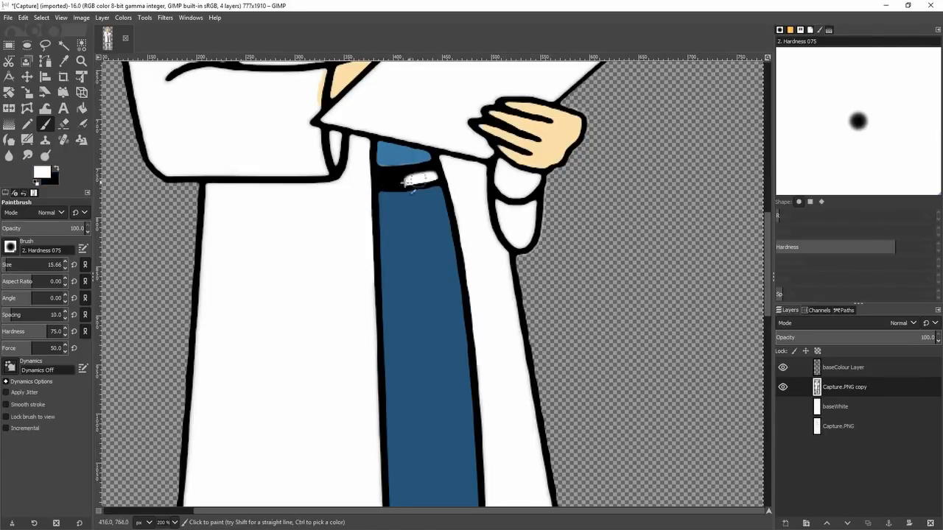
pyautogui.click(40, 171)
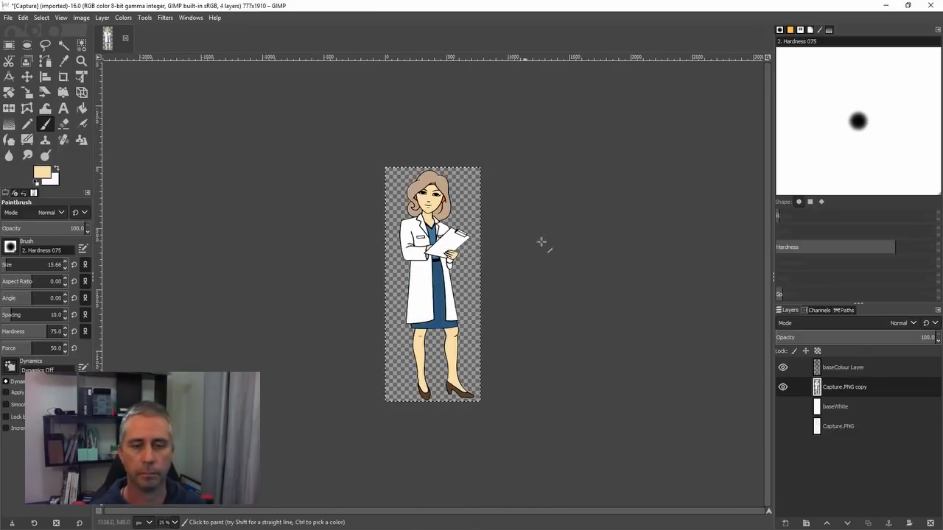
pyautogui.moveTo(528, 326)
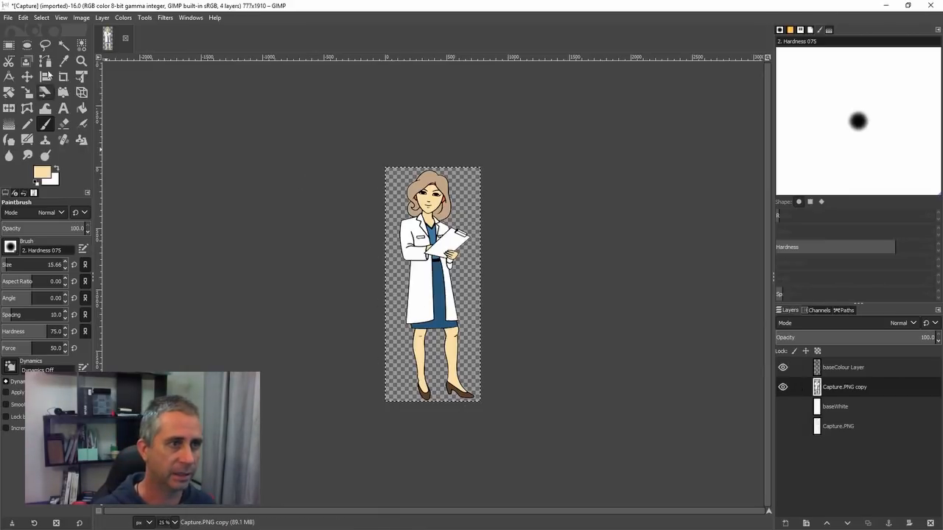
pyautogui.click(10, 45)
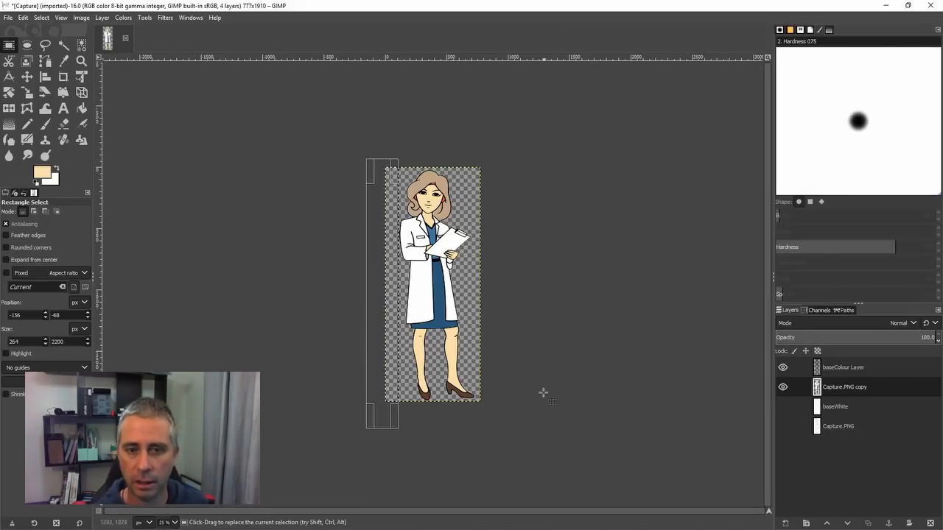
# Step: Crop the canvas from 777×1910 to 632×1888 pixels via Image > Crop to Content
pyautogui.moveTo(475, 136); pyautogui.dragTo(532, 427)
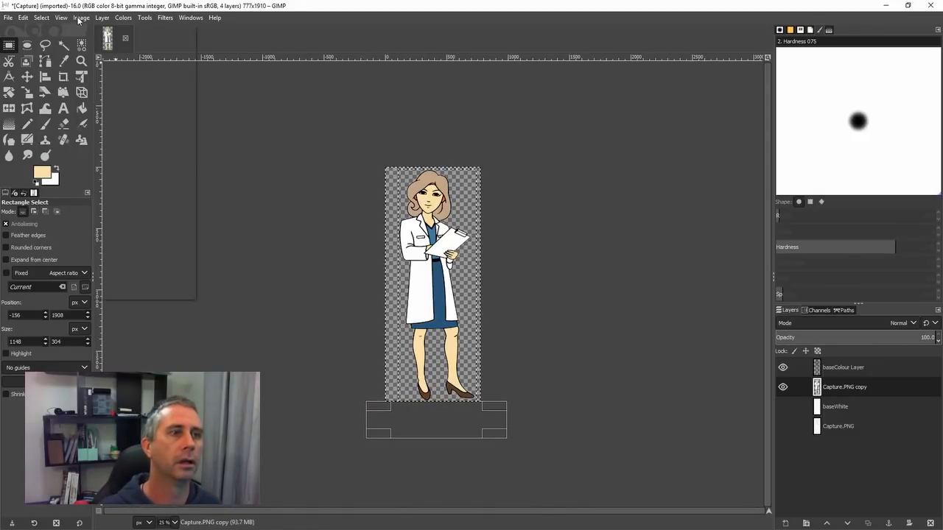
pyautogui.click(23, 17)
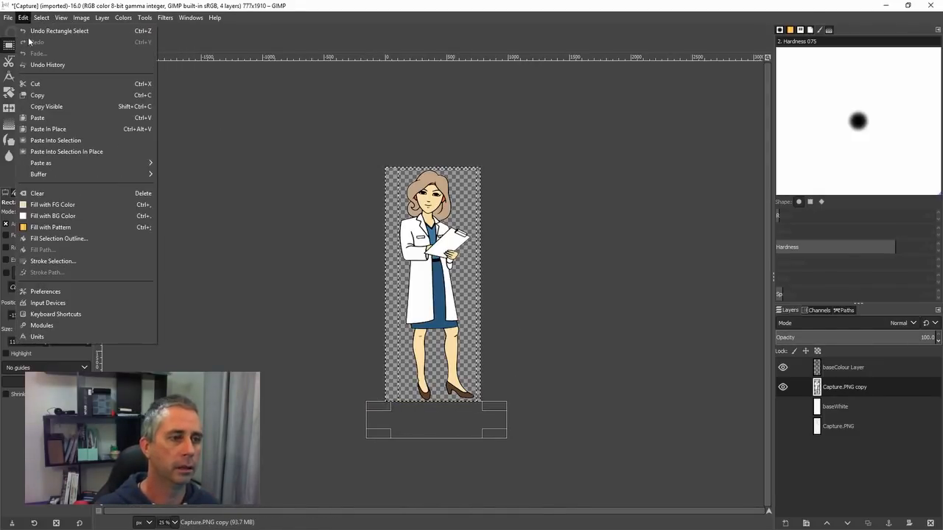
pyautogui.click(61, 17)
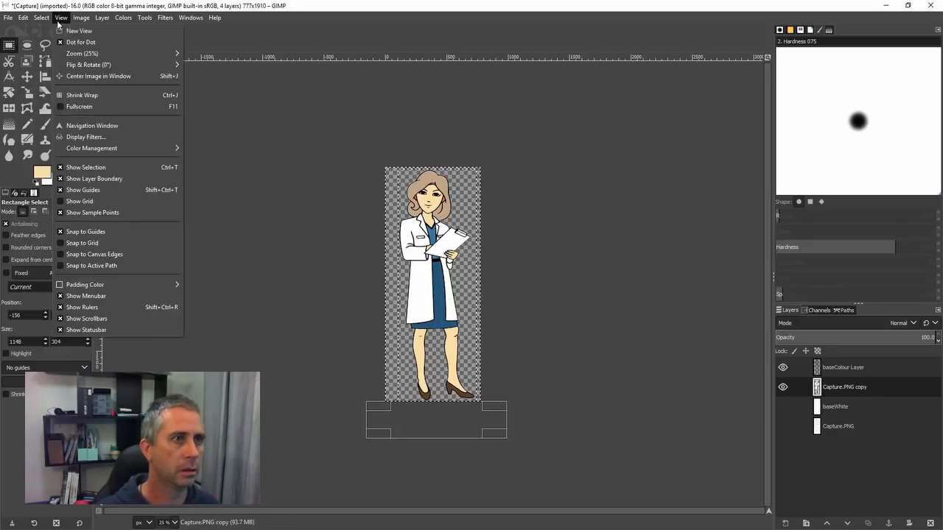
pyautogui.click(81, 17)
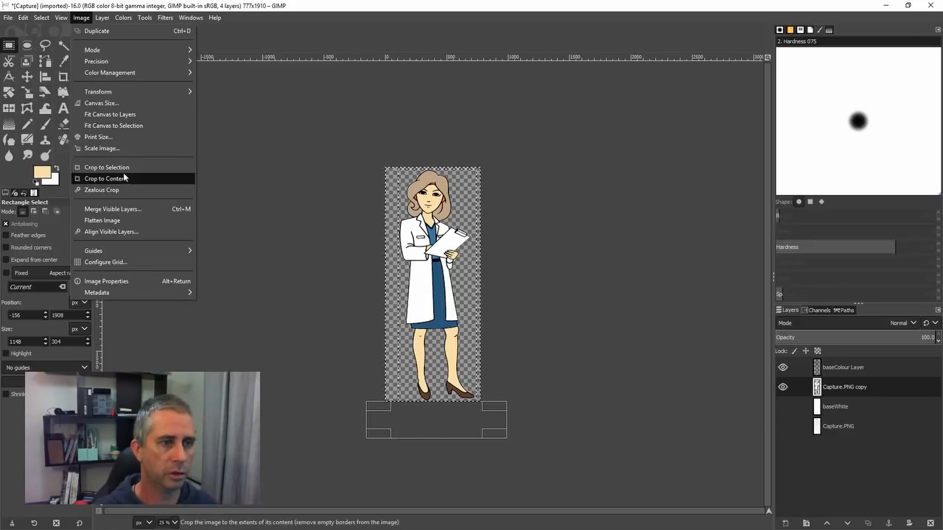
pyautogui.moveTo(106, 167)
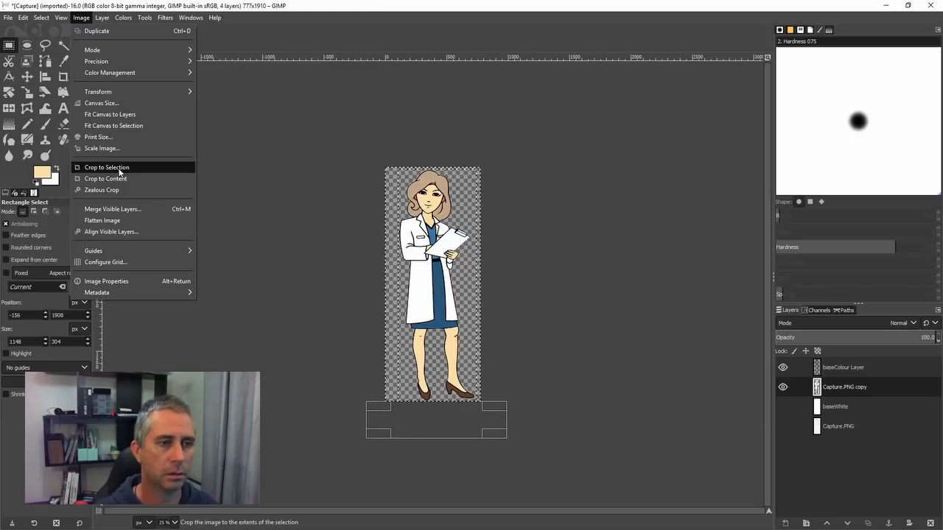
pyautogui.click(106, 167)
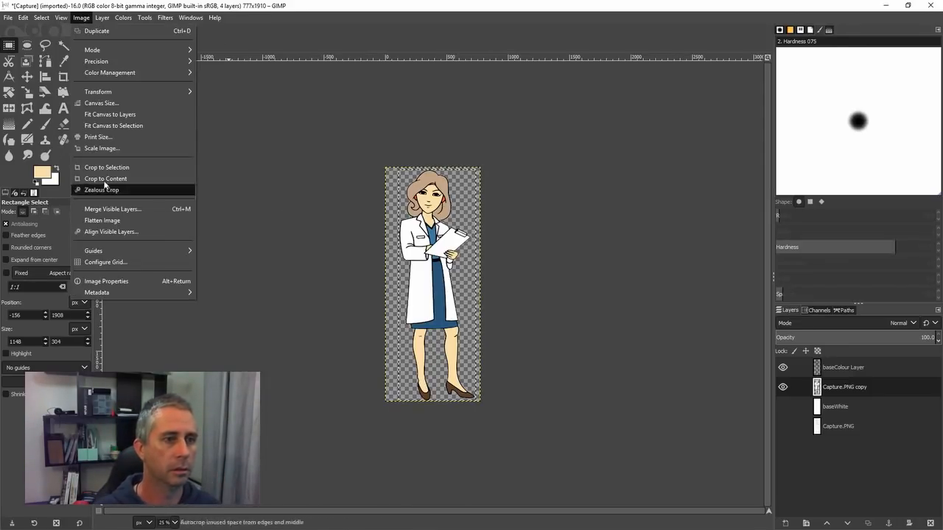
pyautogui.click(102, 189)
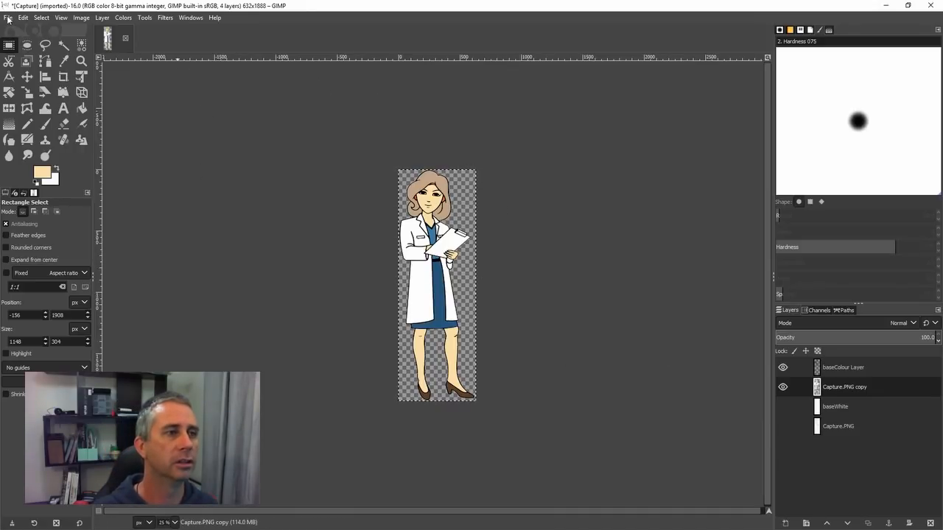
# Step: Export the image as capturColour.PNG in the Agatha folder with default PNG settings
pyautogui.click(8, 17)
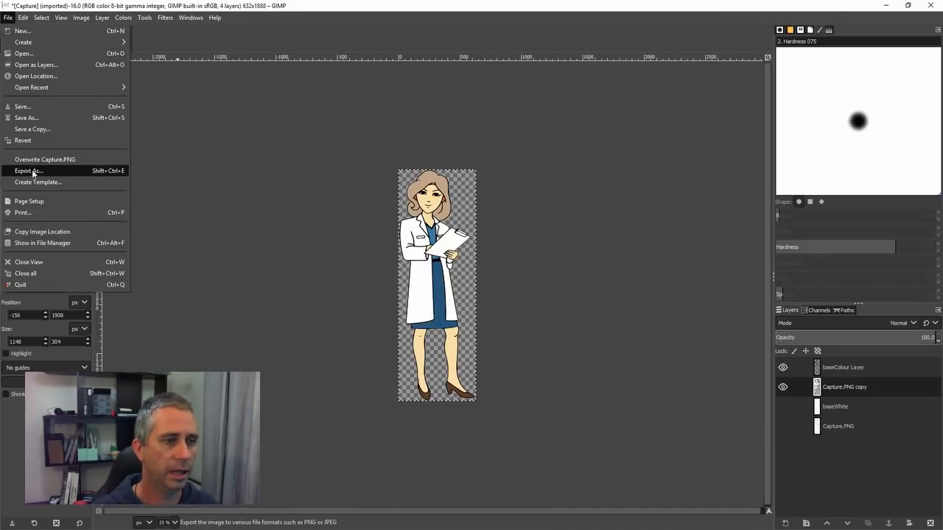
pyautogui.click(28, 170)
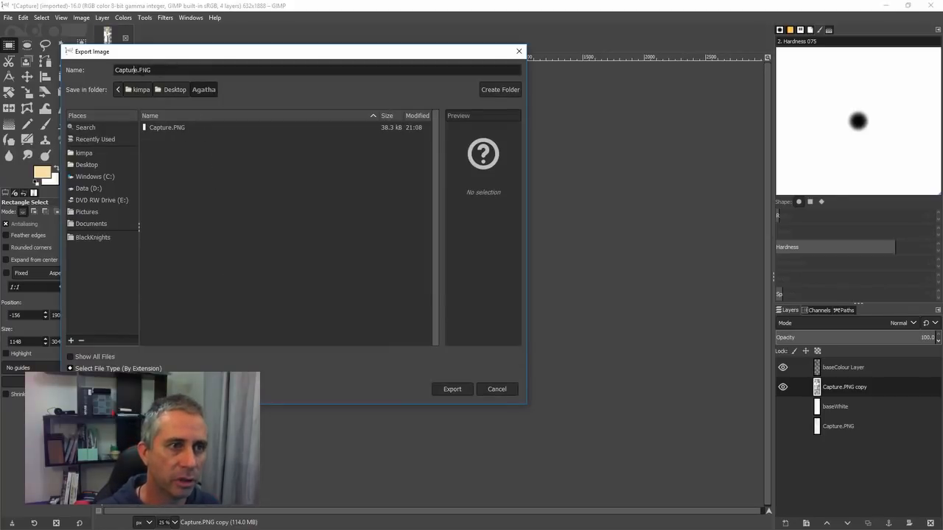
pyautogui.doubleClick(125, 70)
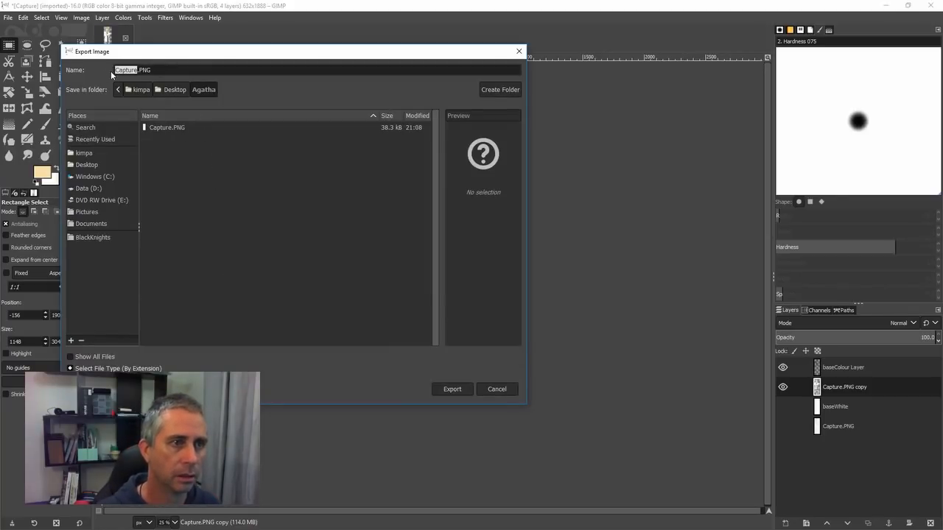
pyautogui.write('captu')
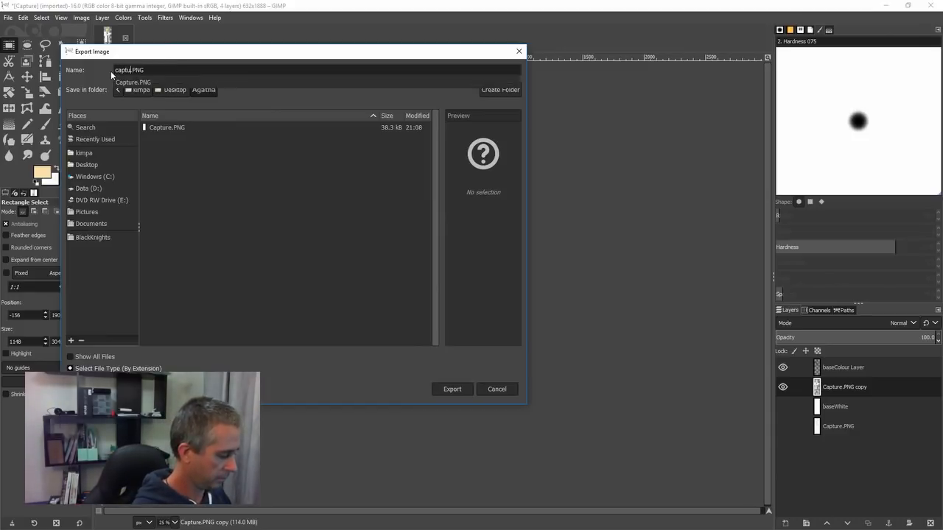
pyautogui.write('re')
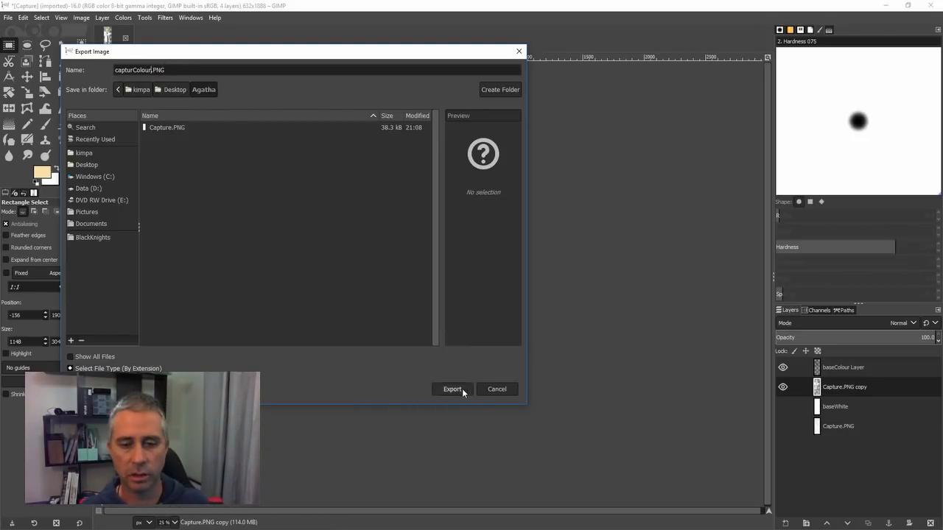
pyautogui.click(452, 389)
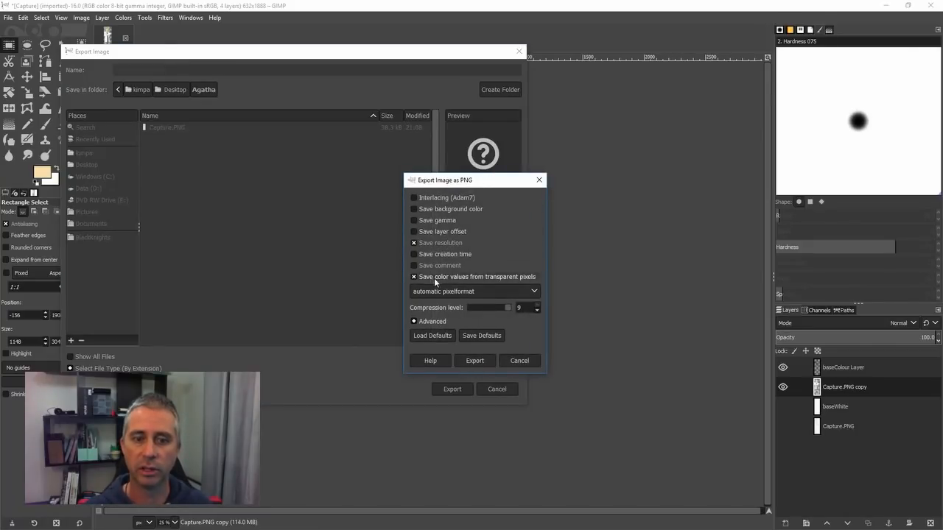
pyautogui.moveTo(537, 281)
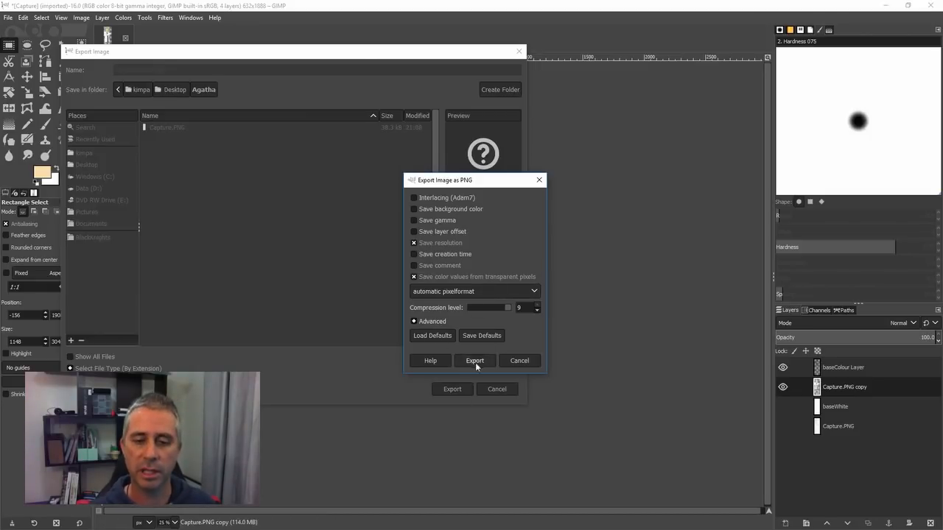
pyautogui.click(475, 360)
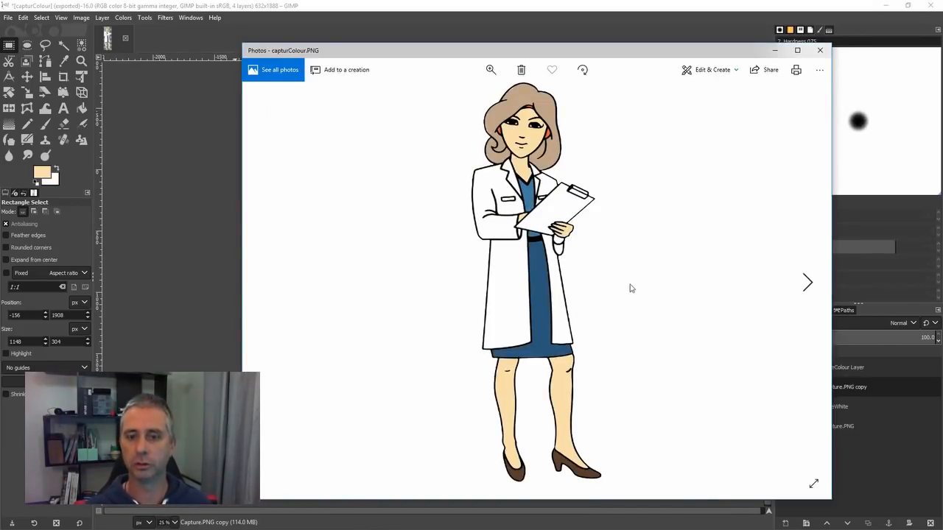
# Step: Close the Photos preview of capturColour.PNG to return to Doodly
pyautogui.click(819, 50)
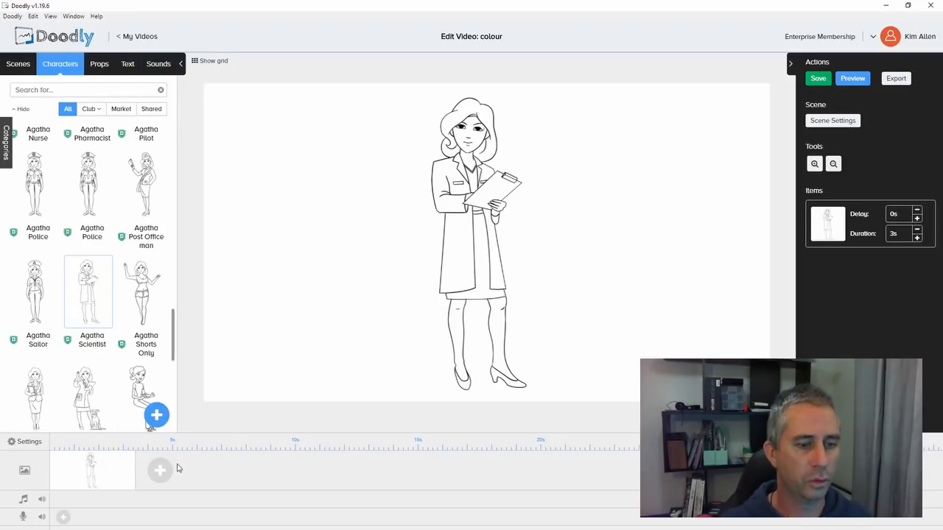
# Step: Add capturColour.PNG as a new character titled AgathaScientist_colour and upload it
pyautogui.click(156, 415)
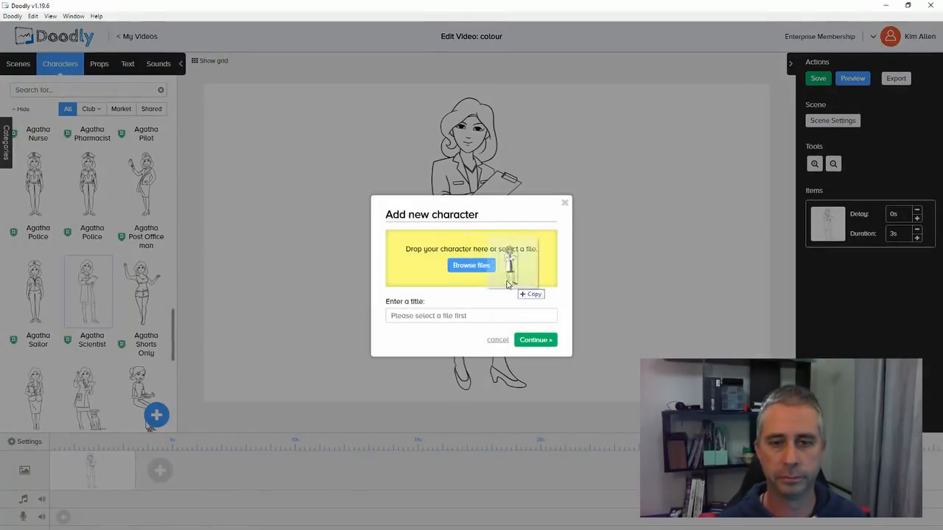
pyautogui.click(470, 265)
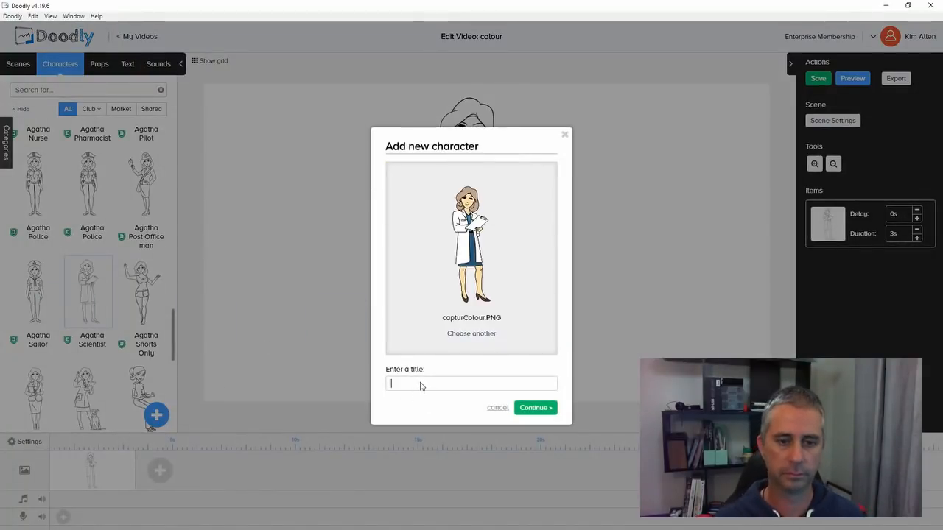
pyautogui.write('AgathaScientist_')
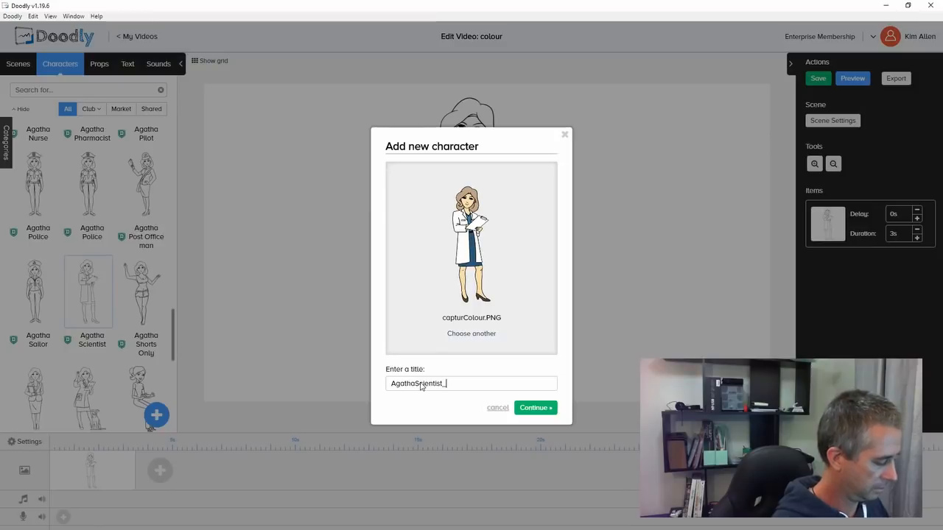
pyautogui.write('colour')
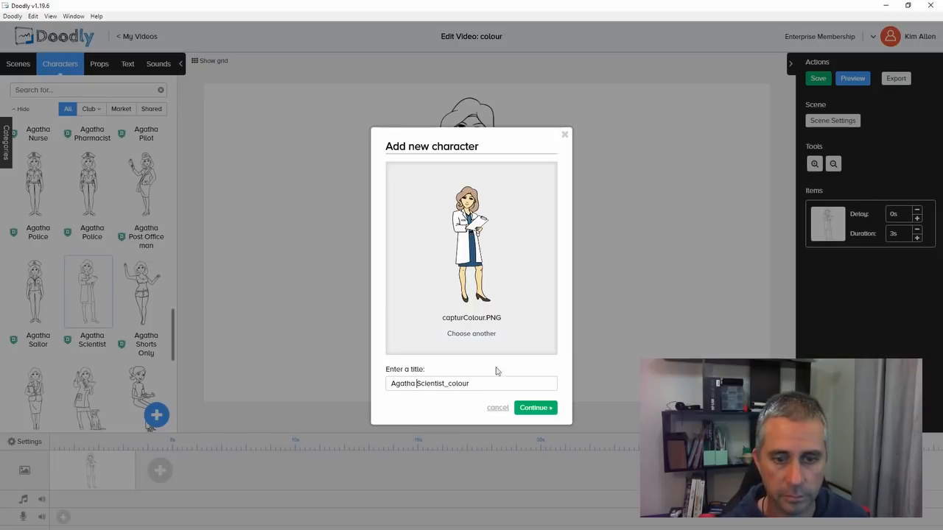
pyautogui.click(534, 407)
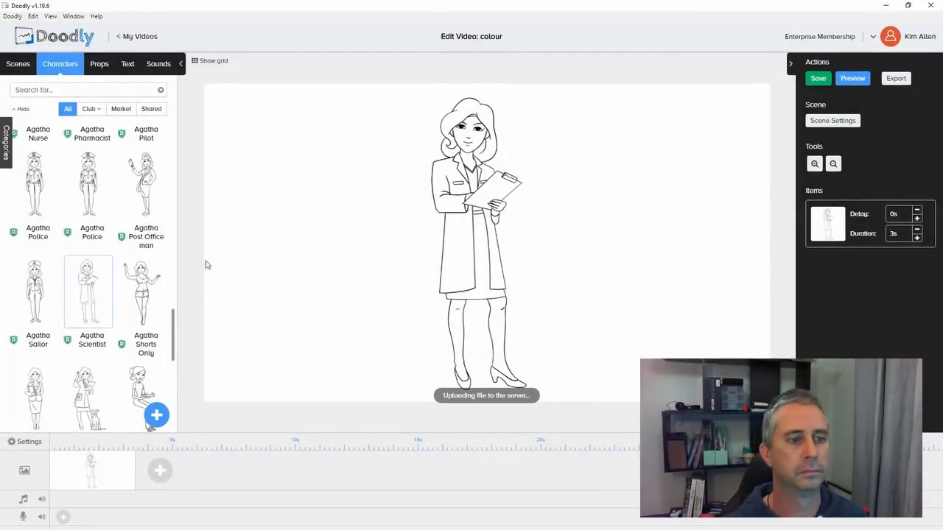
pyautogui.moveTo(459, 295)
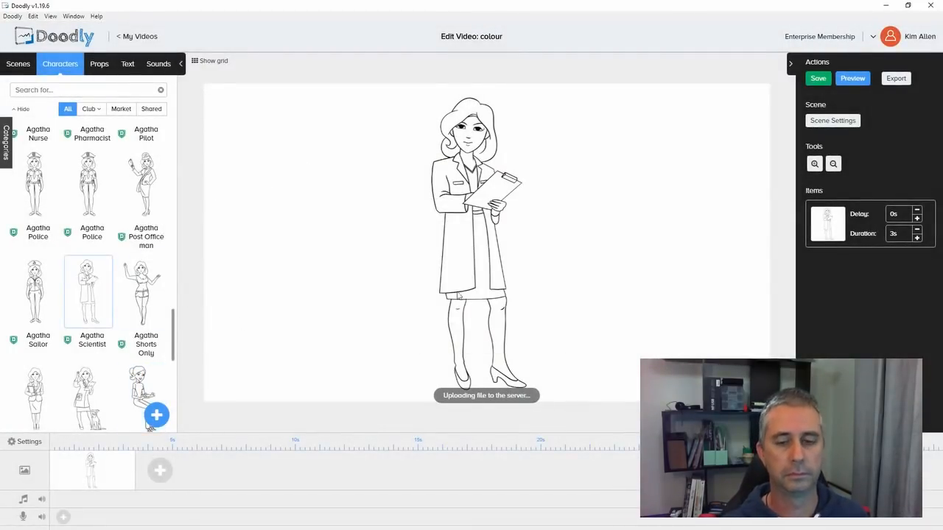
pyautogui.moveTo(651, 225)
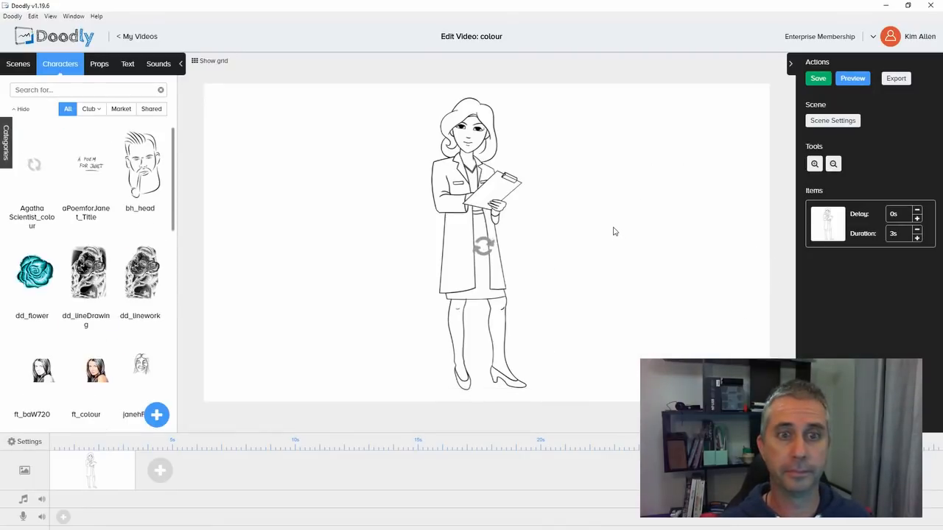
# Step: Add the coloured scientist to the scene and lower its opacity for alignment
pyautogui.click(31, 164)
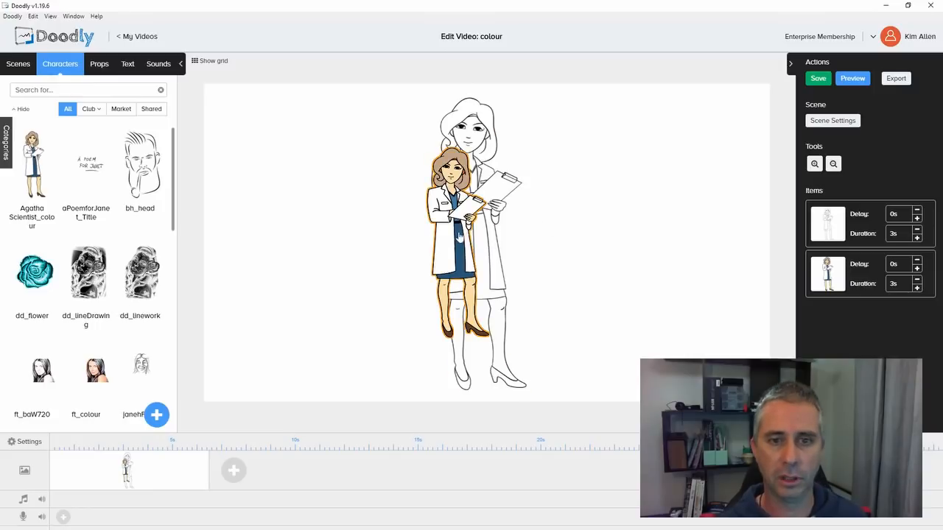
pyautogui.click(8, 144)
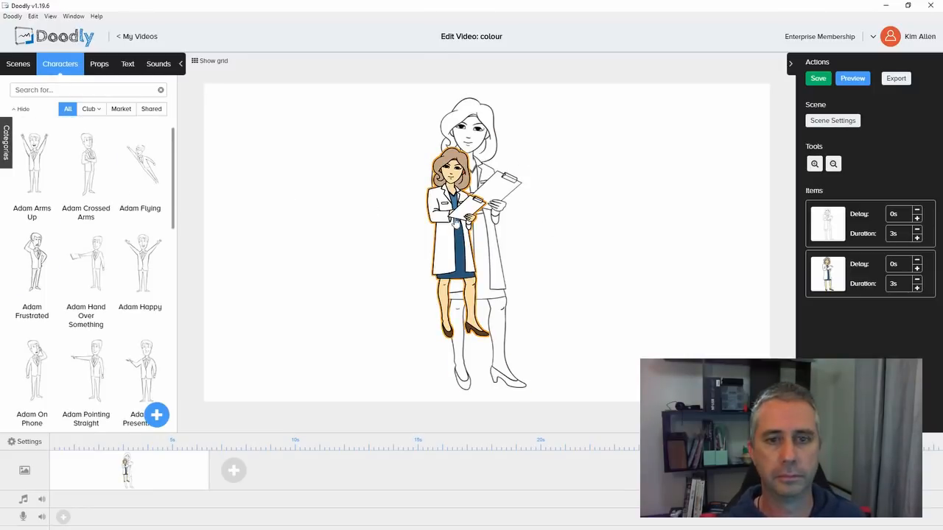
pyautogui.click(453, 192)
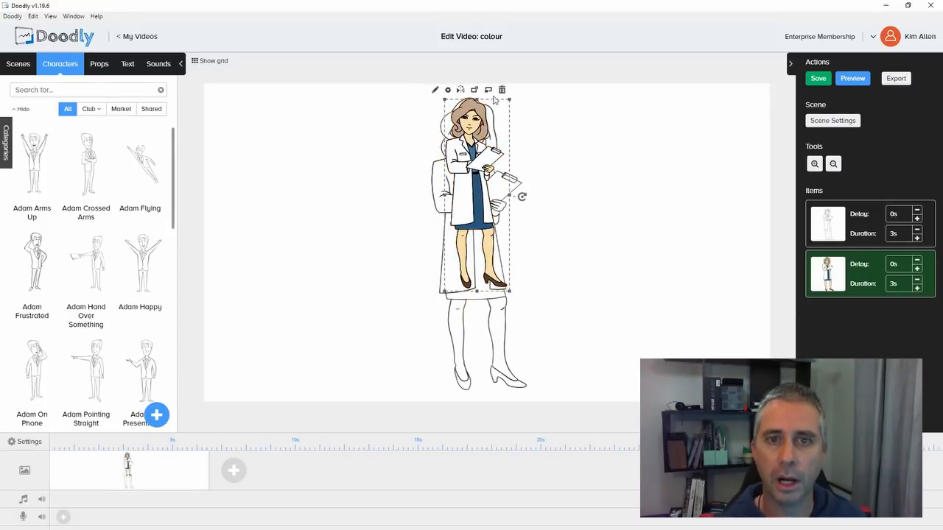
pyautogui.click(447, 90)
pyautogui.write('4')
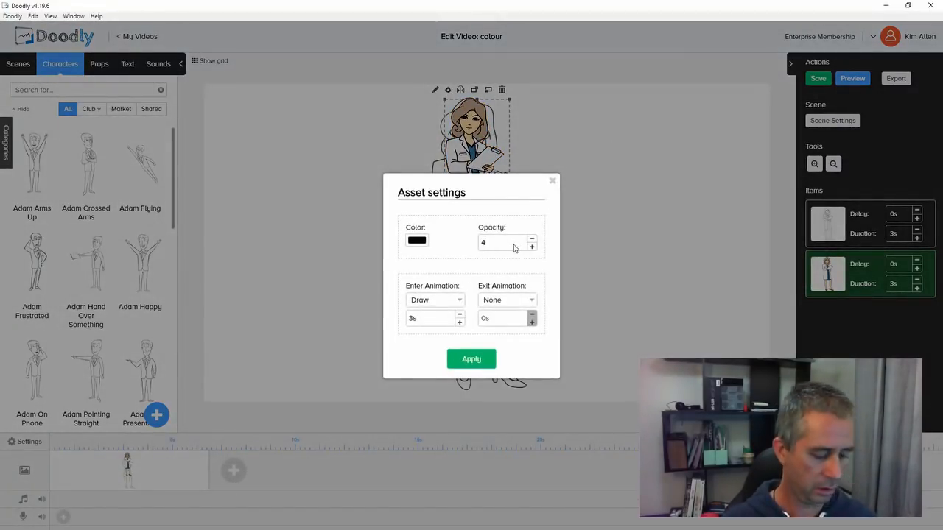
pyautogui.click(471, 359)
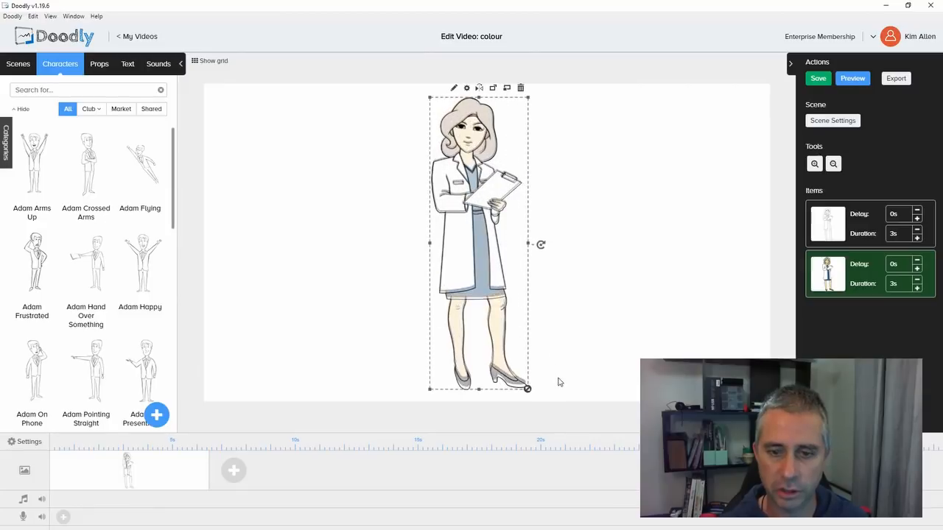
# Step: Zoom in to verify alignment over the sketch, then restore opacity to 100
pyautogui.click(814, 163)
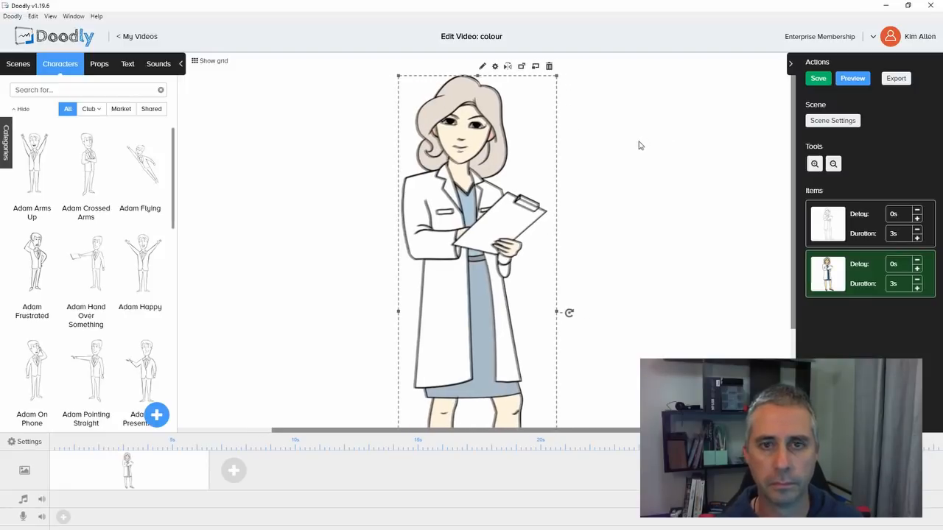
pyautogui.click(833, 164)
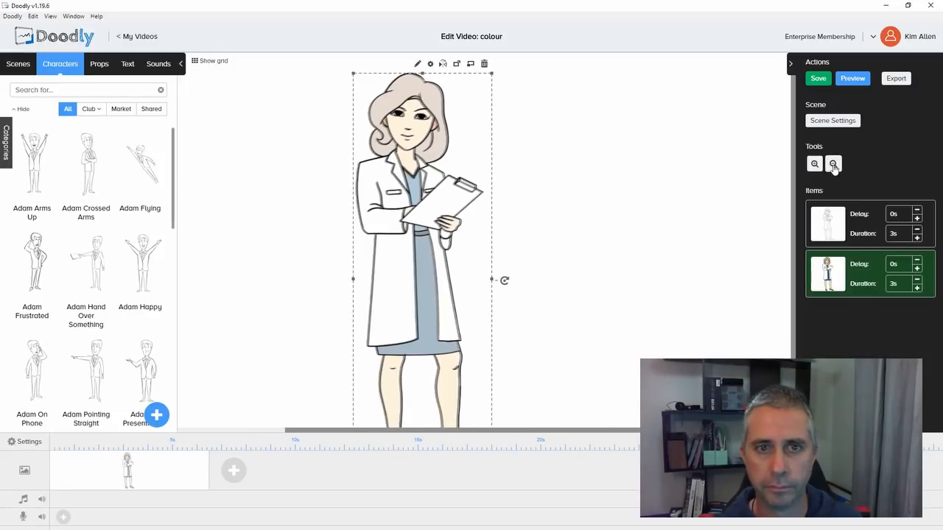
pyautogui.click(833, 163)
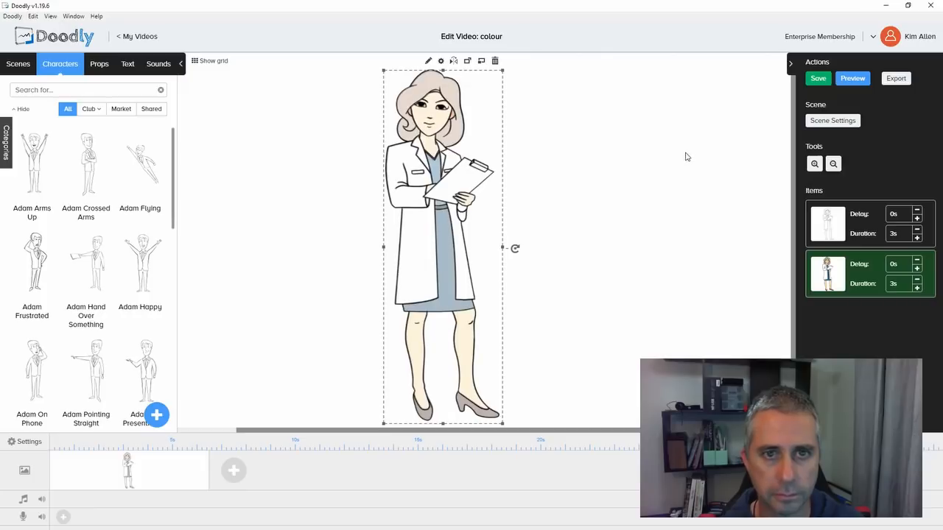
pyautogui.moveTo(731, 307)
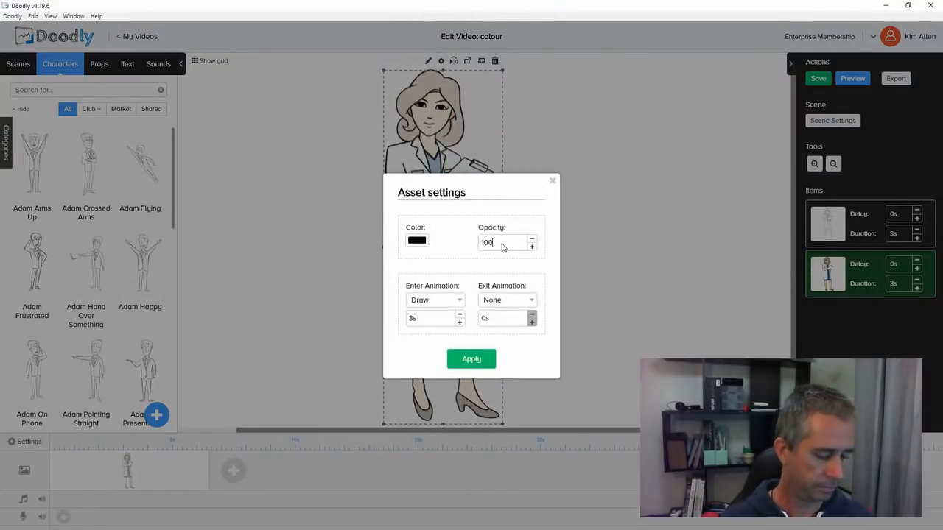
pyautogui.click(472, 359)
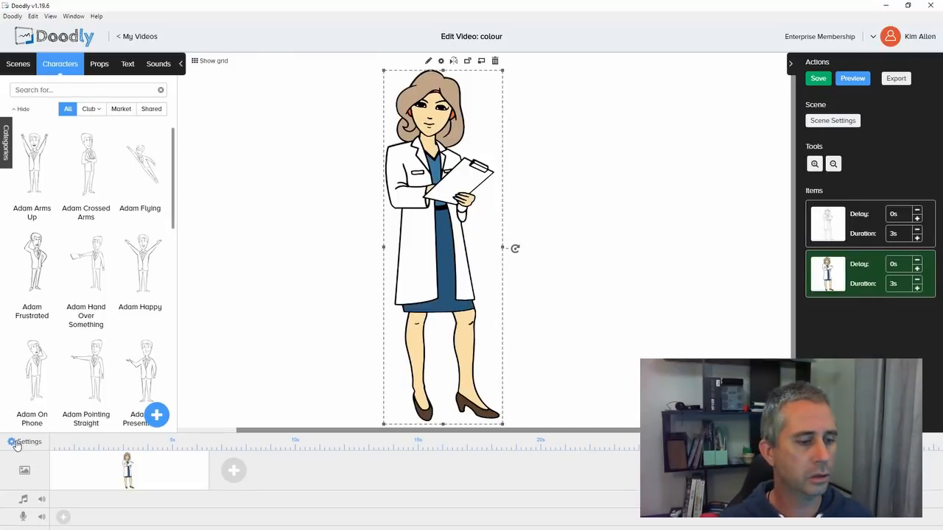
# Step: Change the video's Erase mode from Smart Mode to Off and apply
pyautogui.click(28, 442)
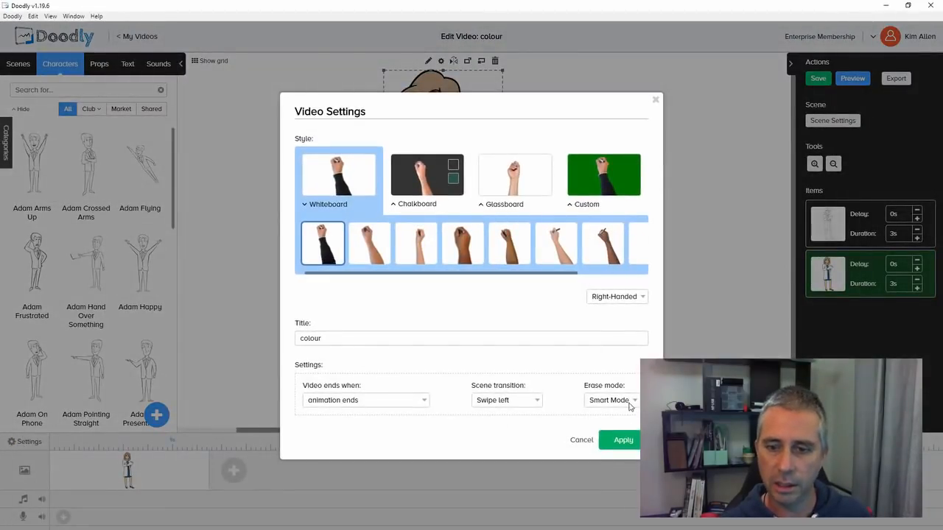
pyautogui.click(611, 400)
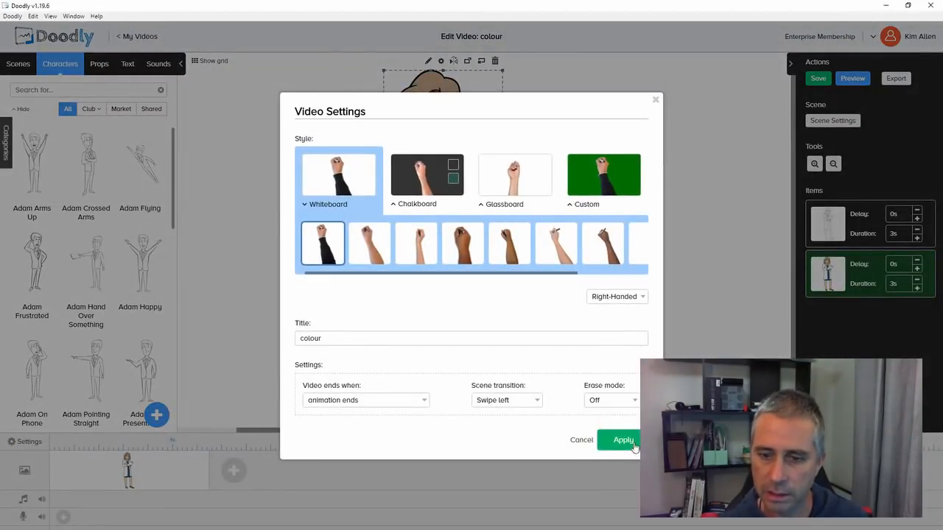
pyautogui.click(622, 440)
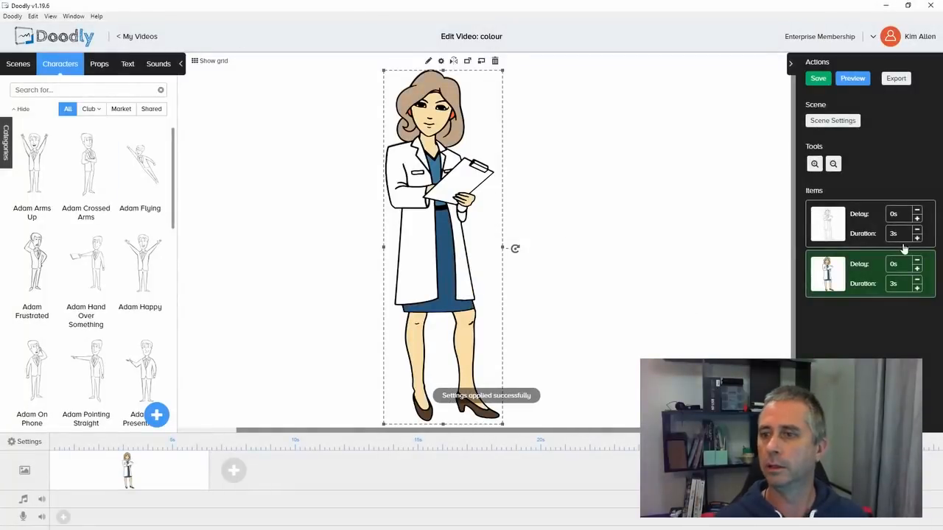
pyautogui.moveTo(505, 94)
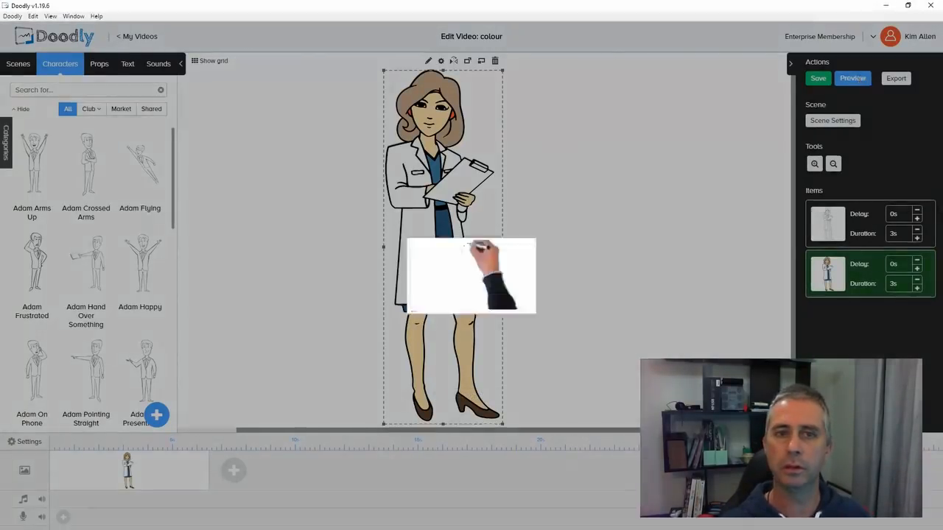
# Step: Run Preview from the Actions panel and watch the playback to the end
pyautogui.click(852, 78)
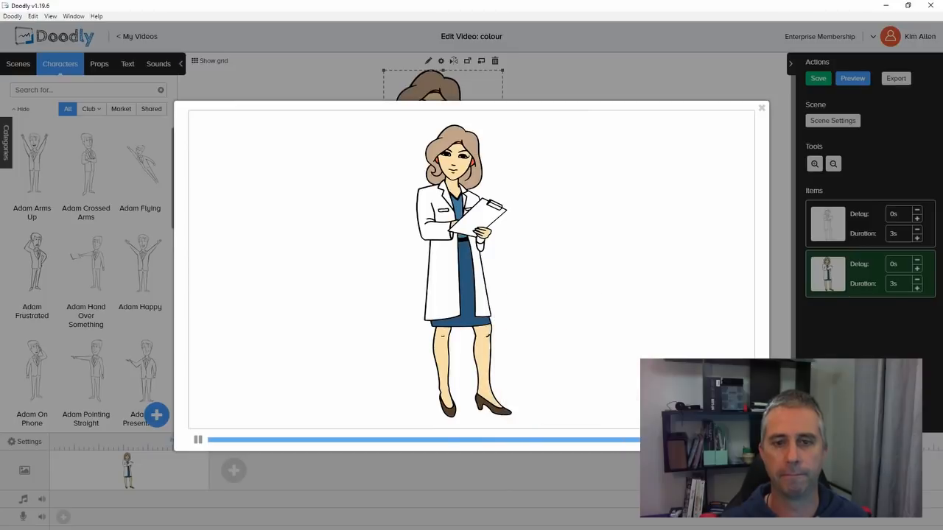
pyautogui.click(197, 440)
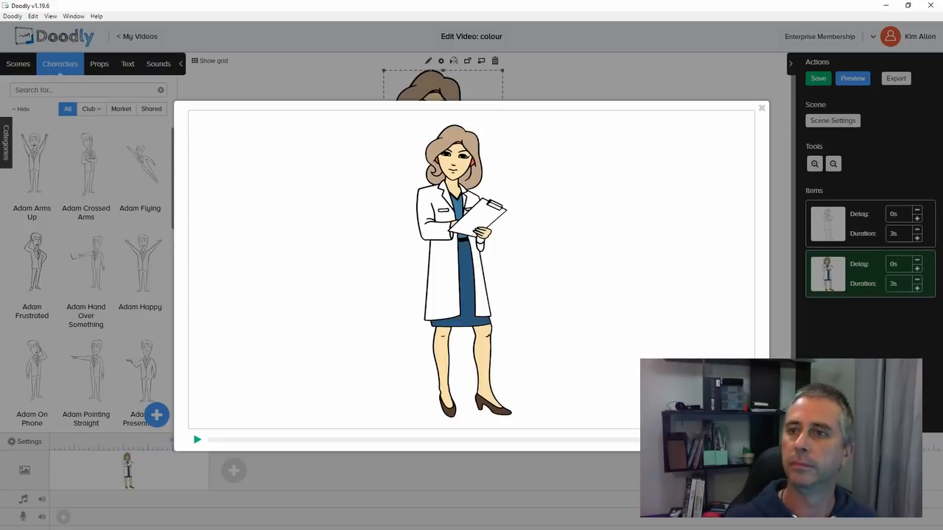
pyautogui.moveTo(461, 335)
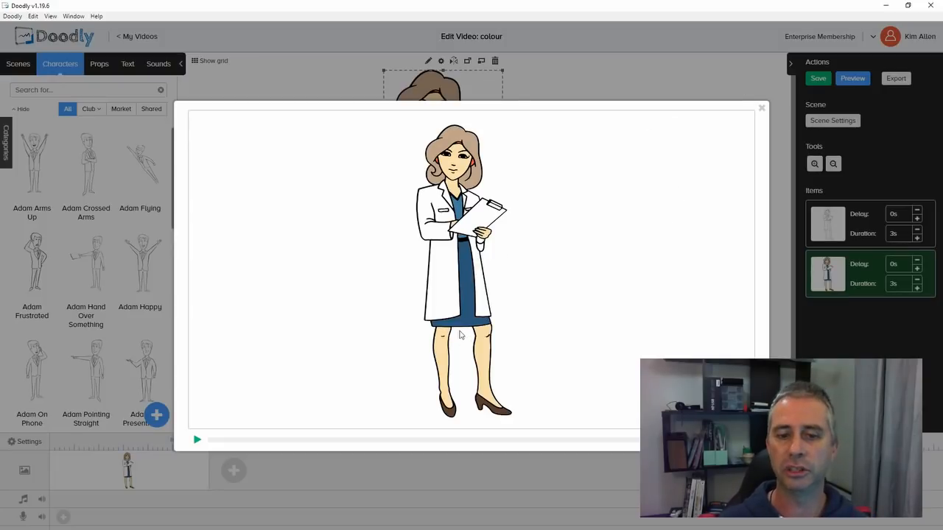
pyautogui.moveTo(856, 109)
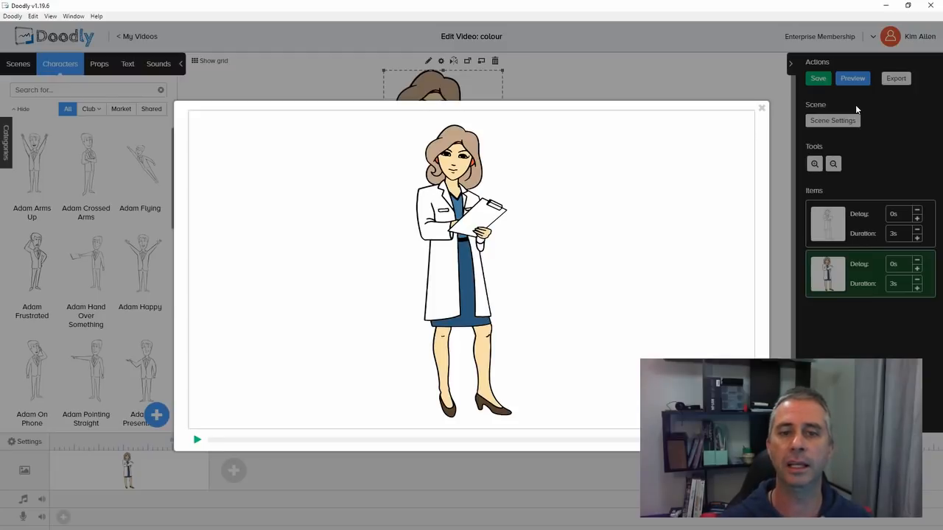
pyautogui.moveTo(190, 312)
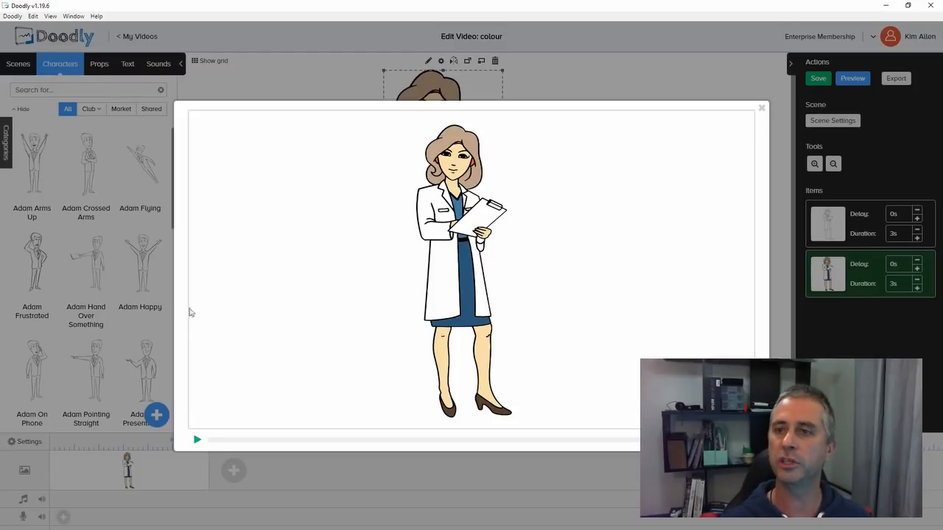
pyautogui.moveTo(492, 151)
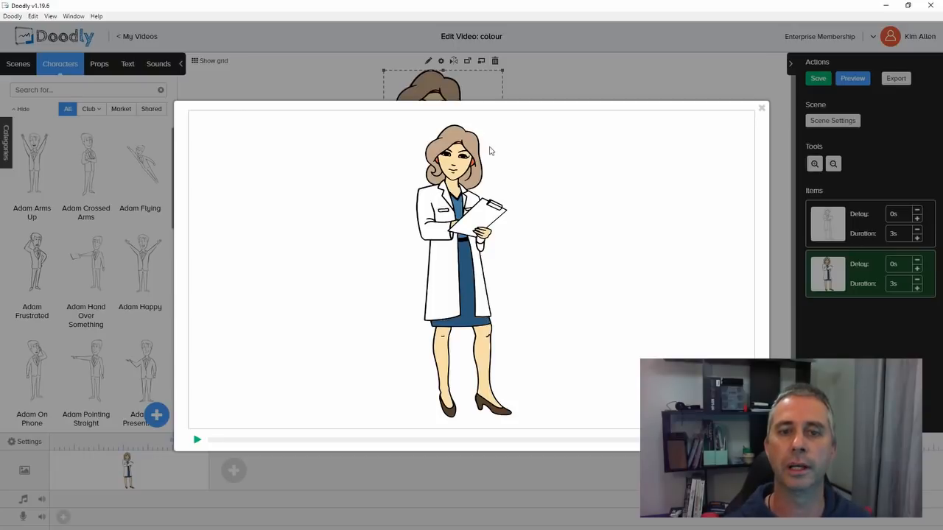